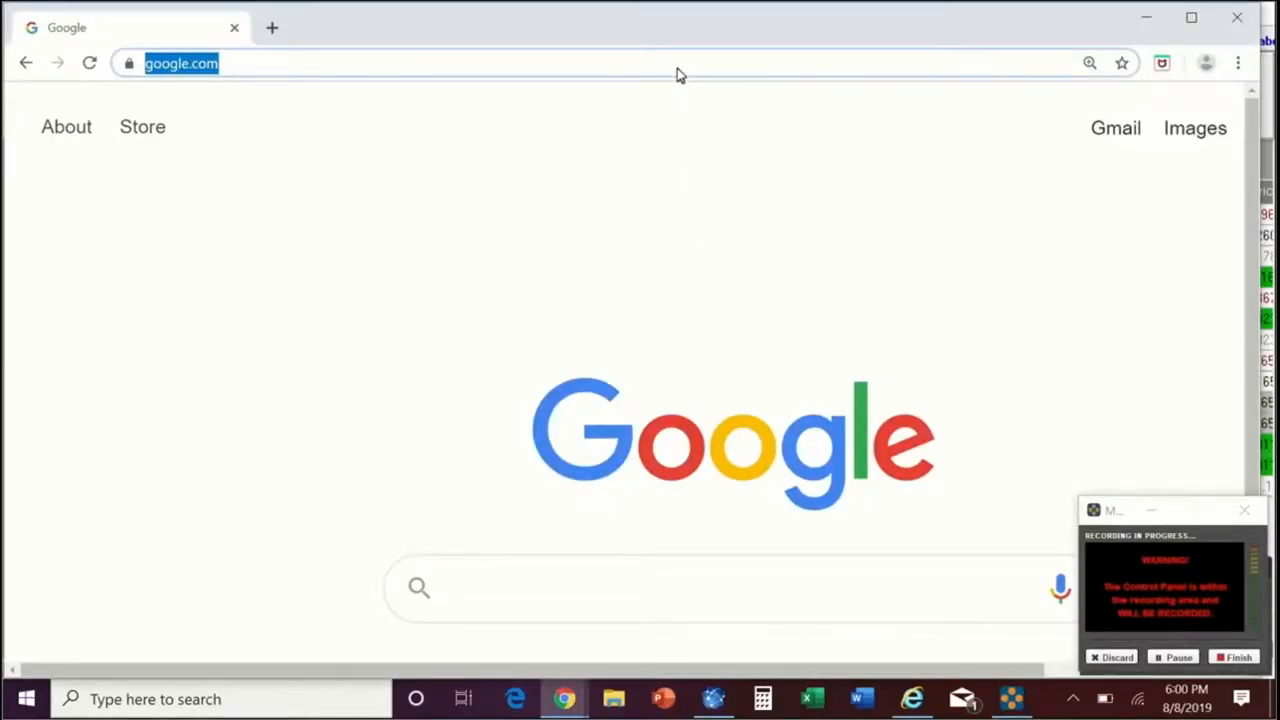
- Navigate to the Arete Pharmacy Network site at areterx.com from the address bar
text(aretex)
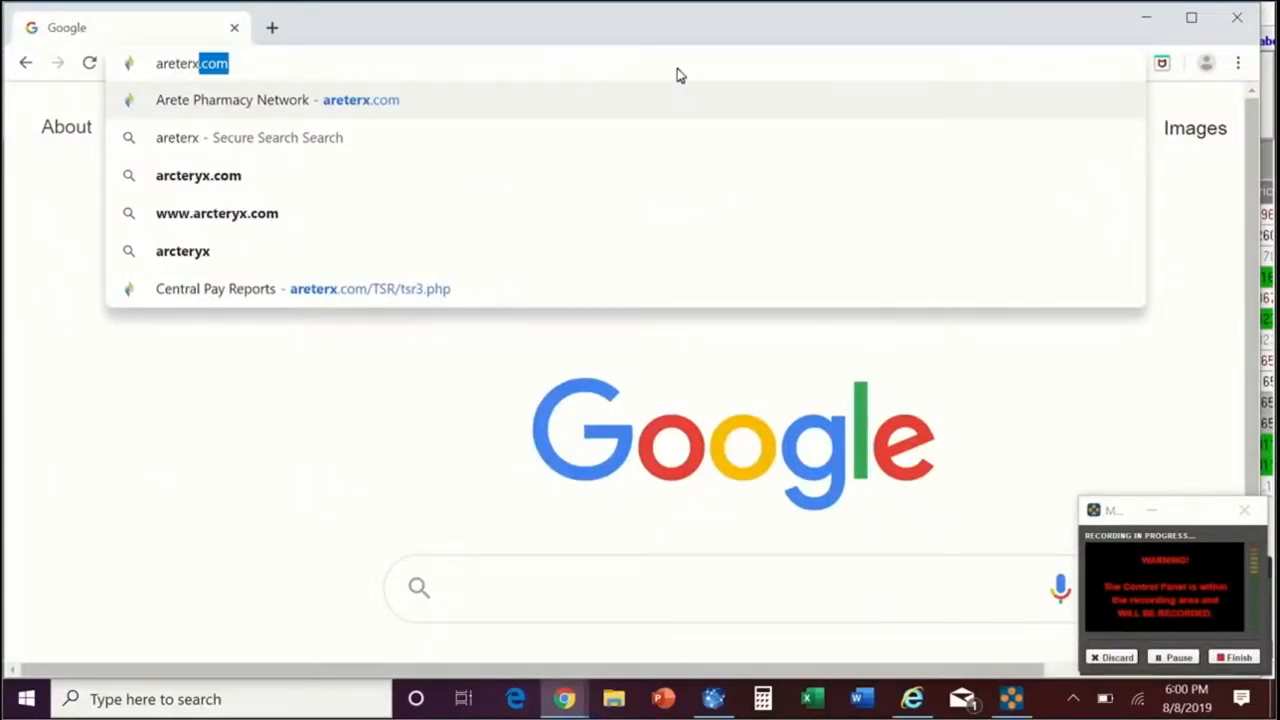
click(258, 100)
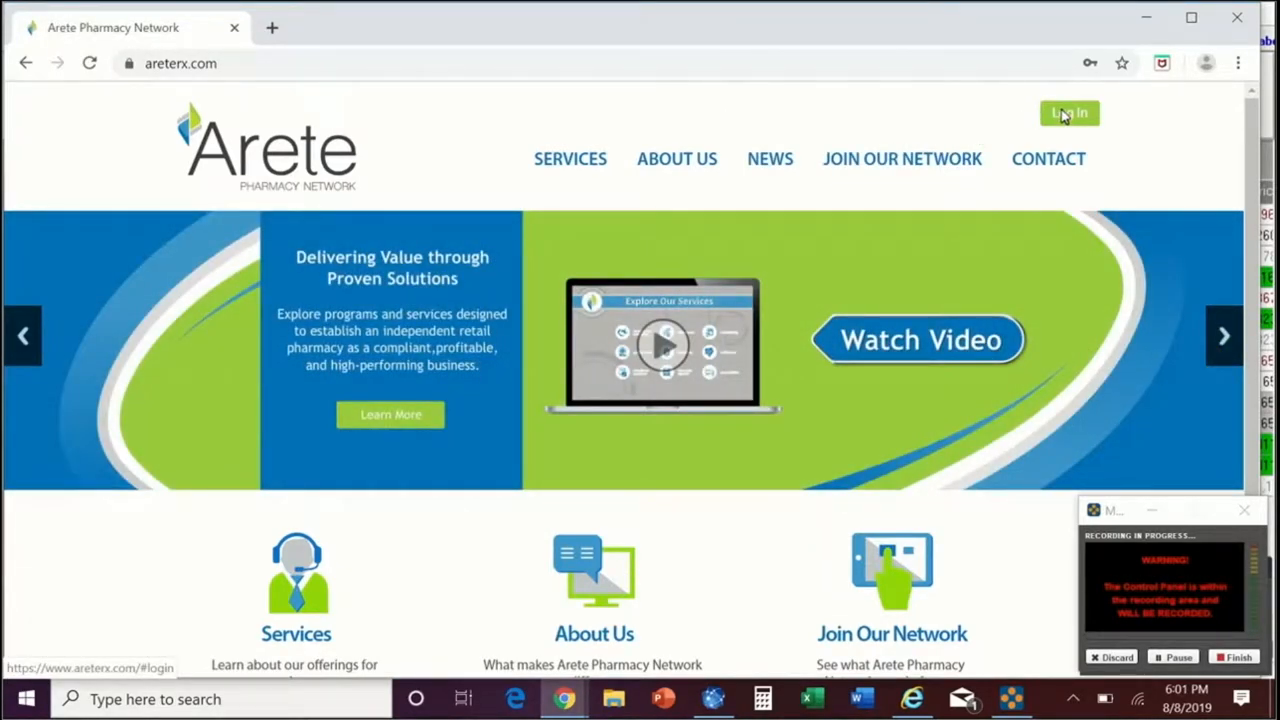
- Log in to the pharmacy's member account with the saved username and password
click(1068, 112)
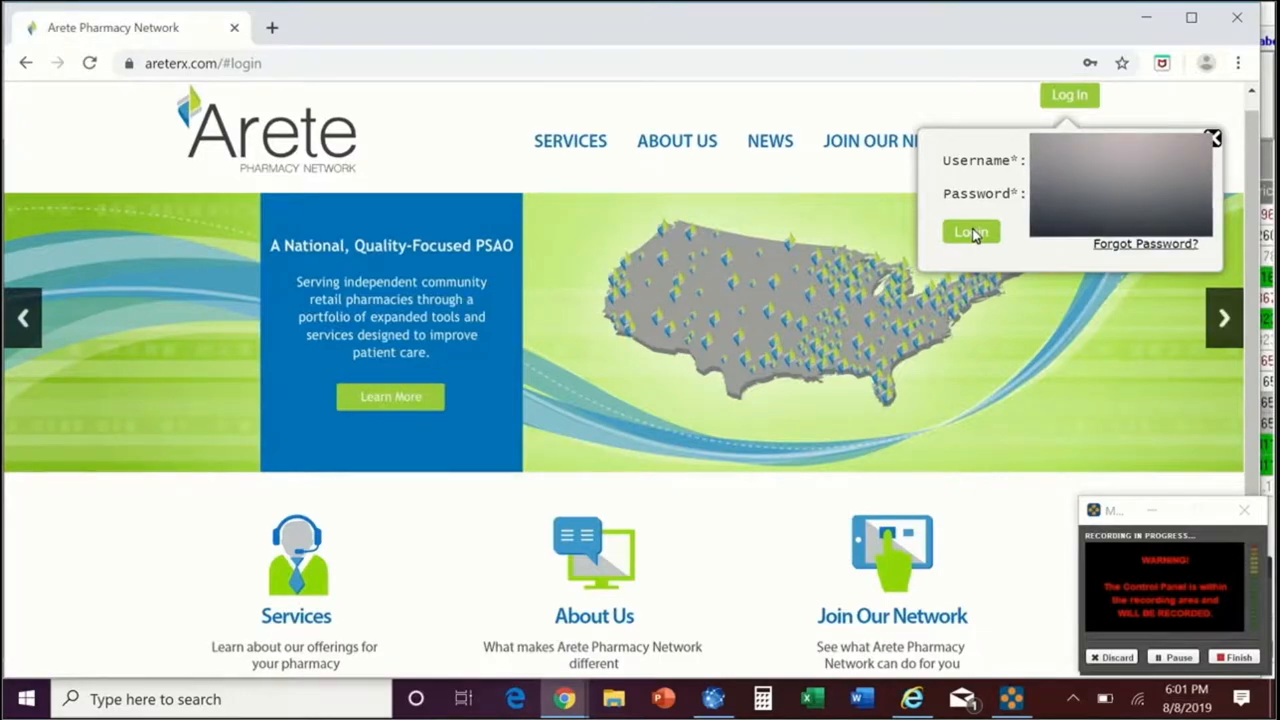
click(972, 232)
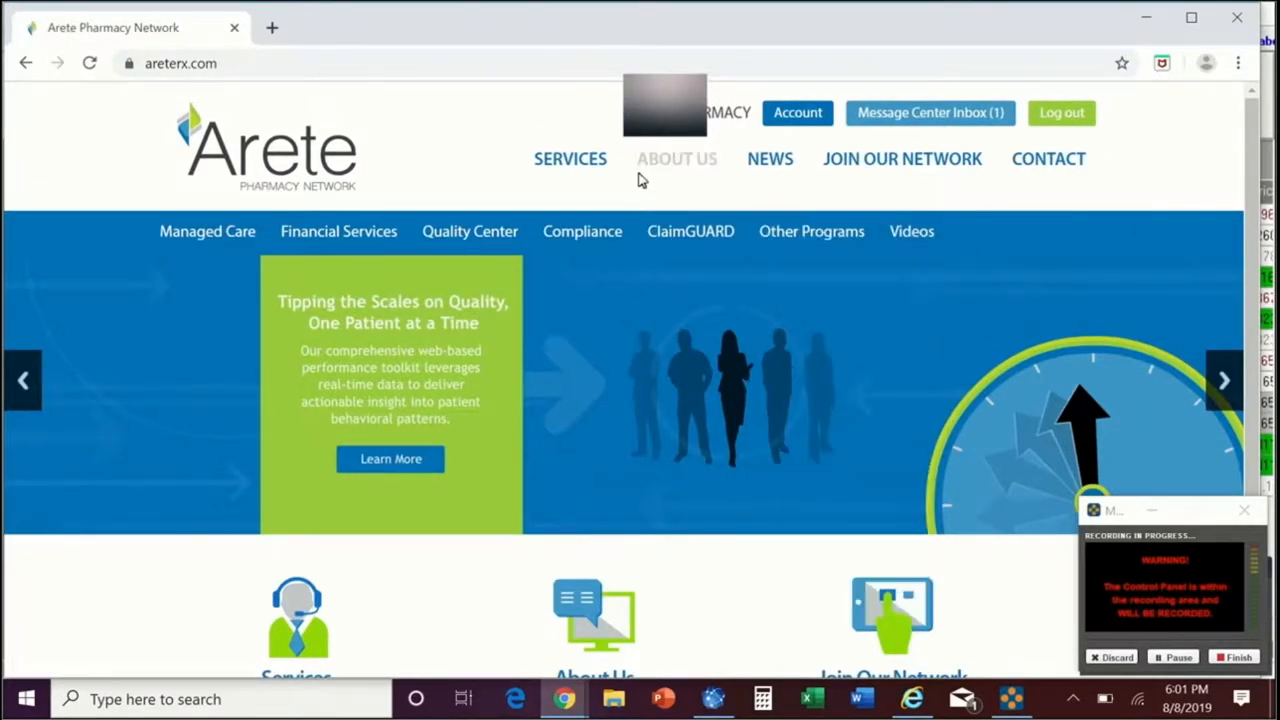
mouse_move(396, 210)
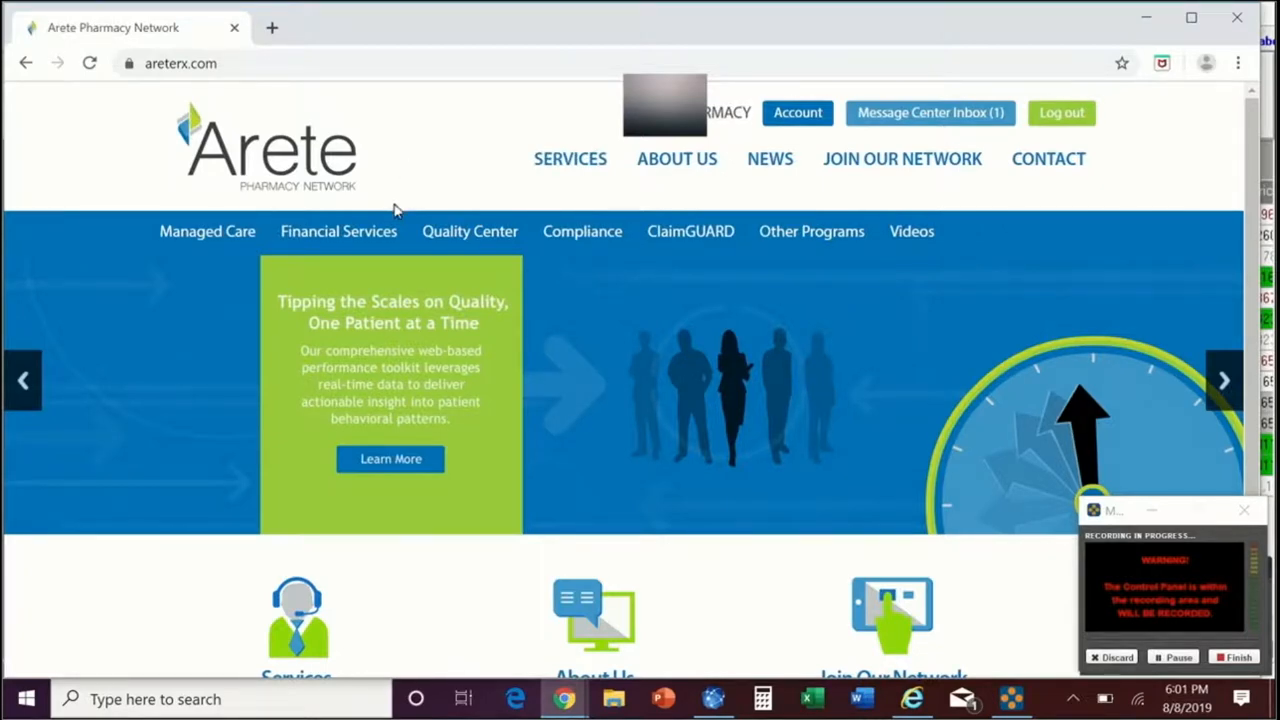
mouse_move(338, 232)
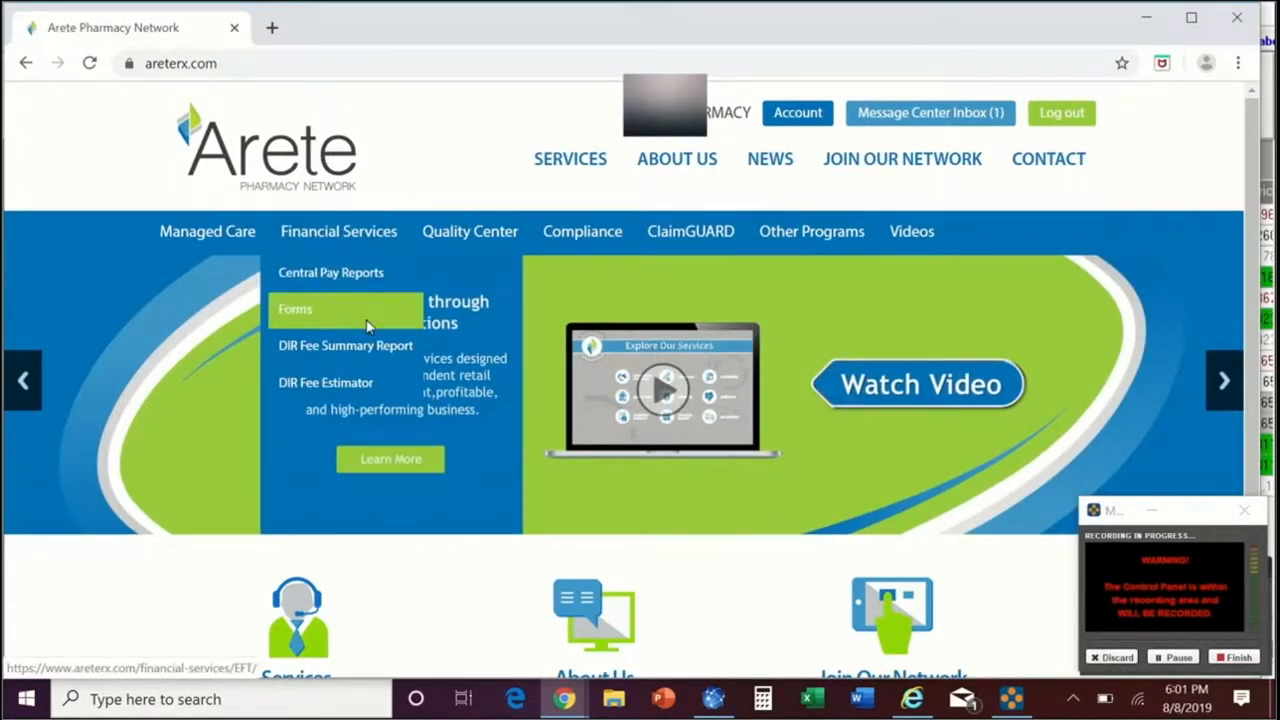
- Bring up the DIR Fee Summary Report page under Financial Services
click(344, 344)
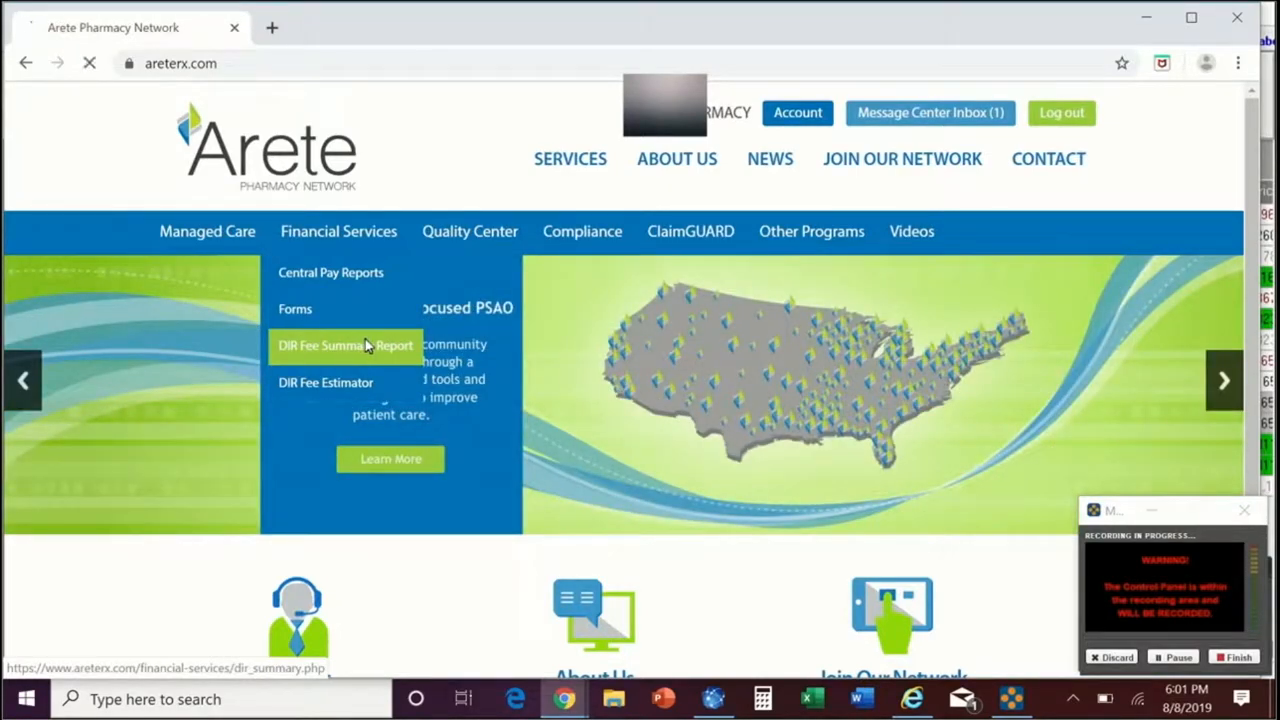
click(344, 344)
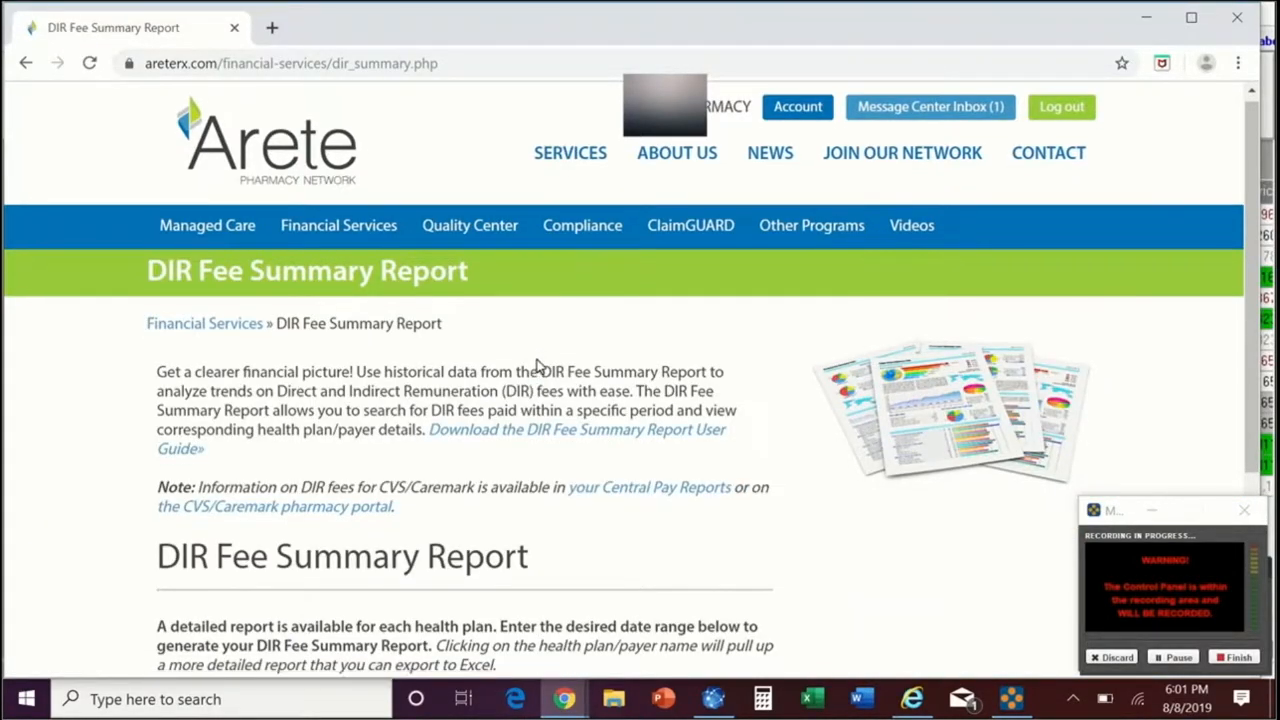
scroll(down, 3)
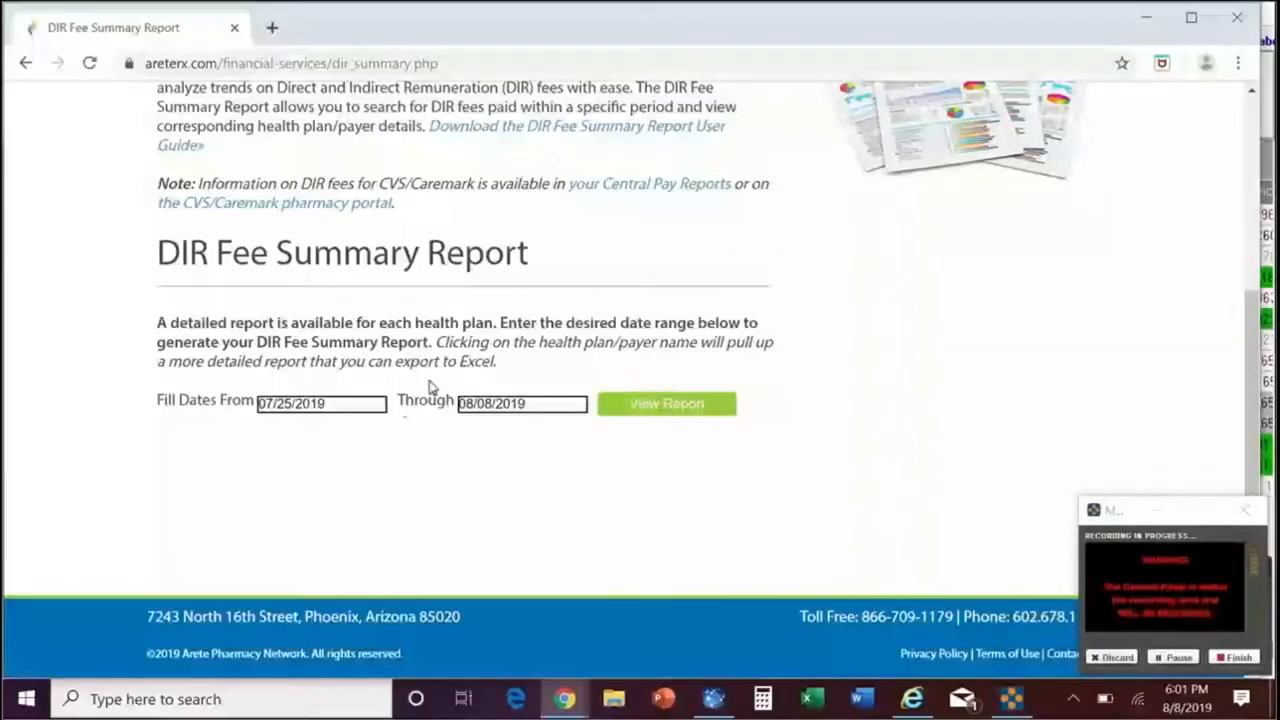
- Set fill dates from 08/01/2018 through 08/31/2018 and view the report
click(320, 404)
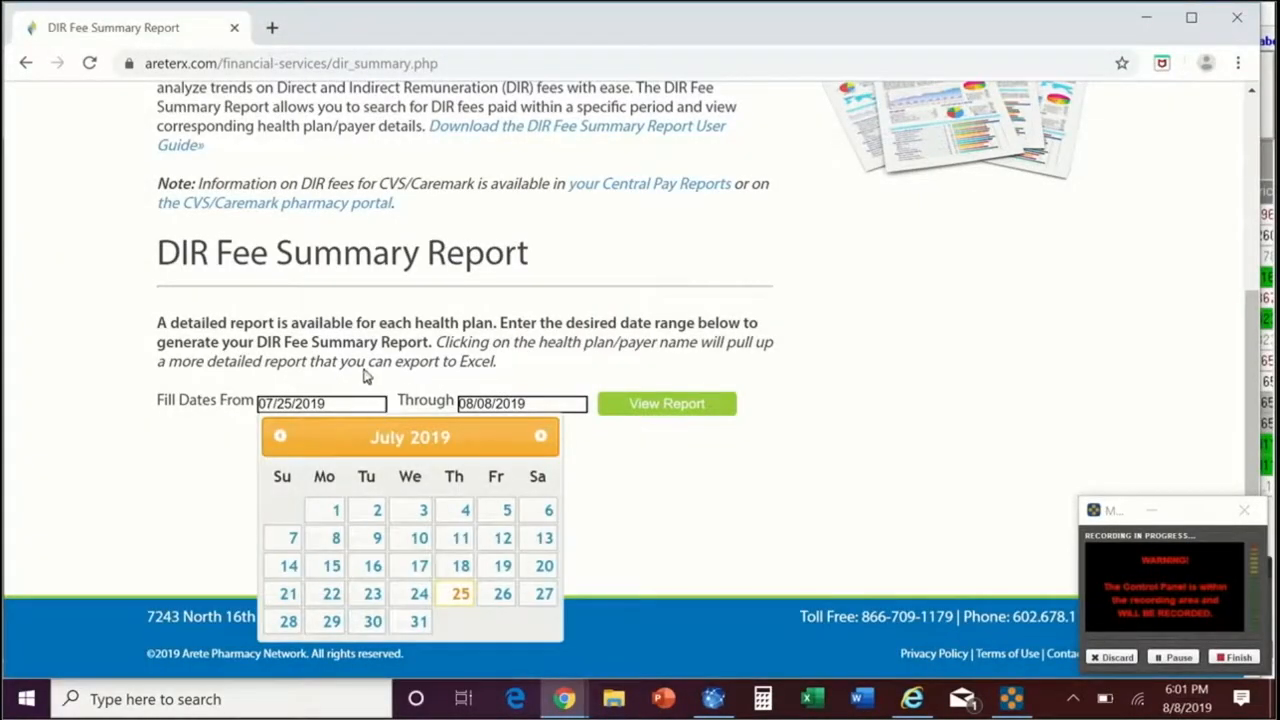
click(280, 436)
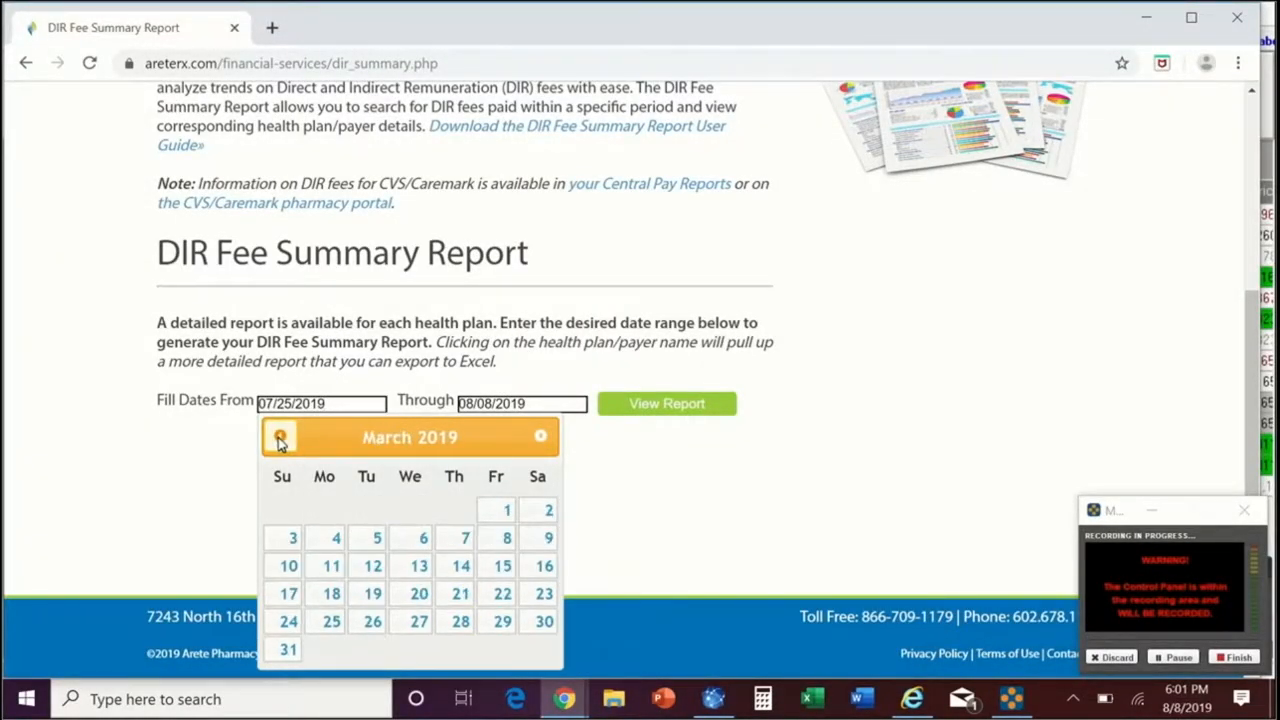
click(280, 436)
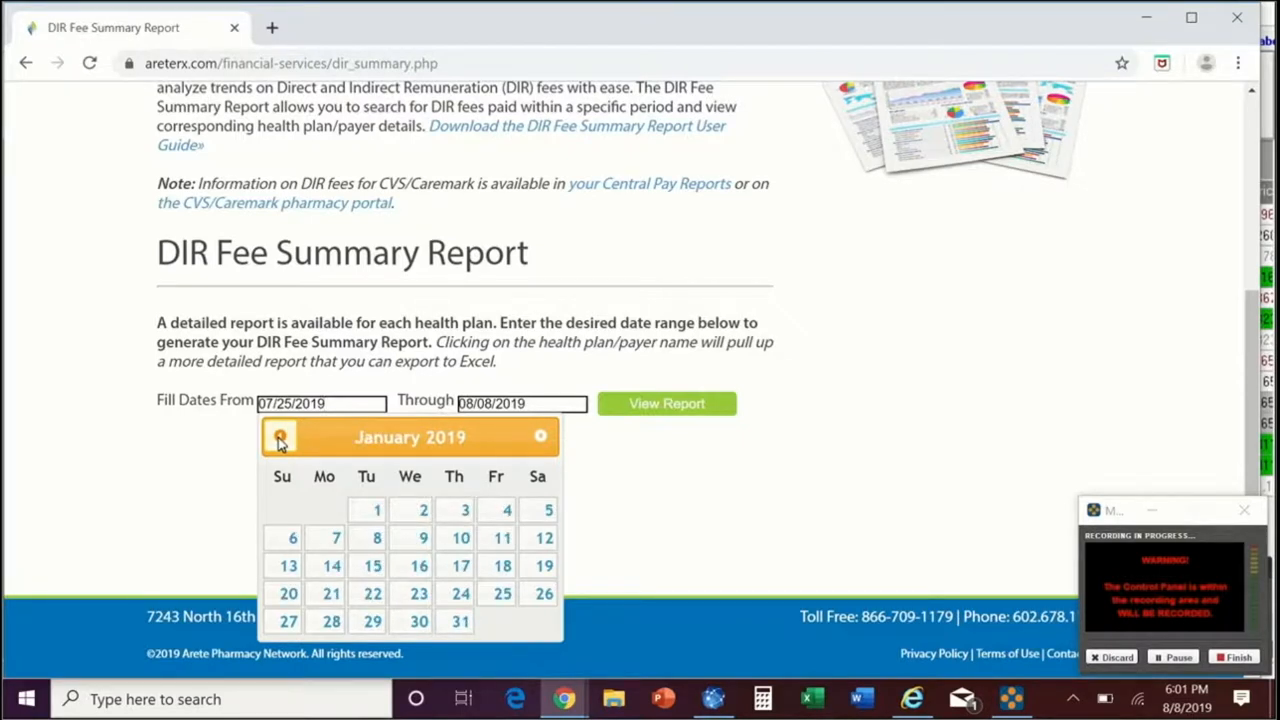
click(280, 436)
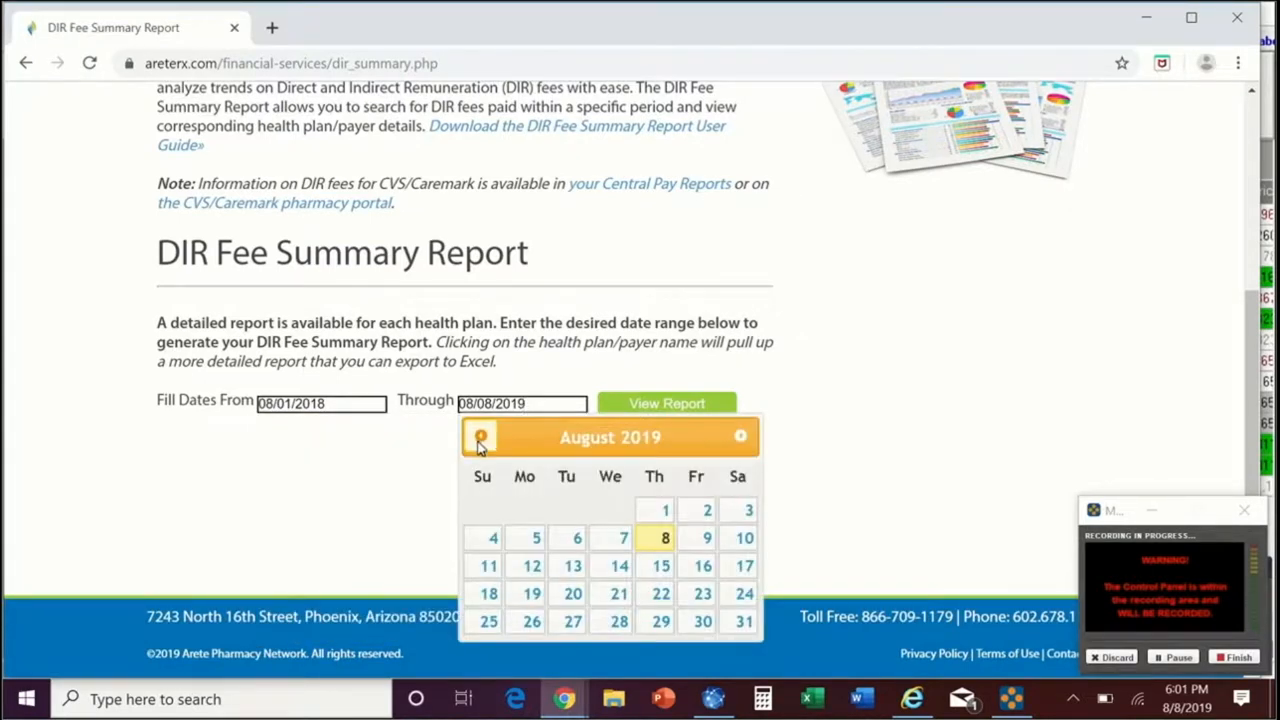
click(480, 436)
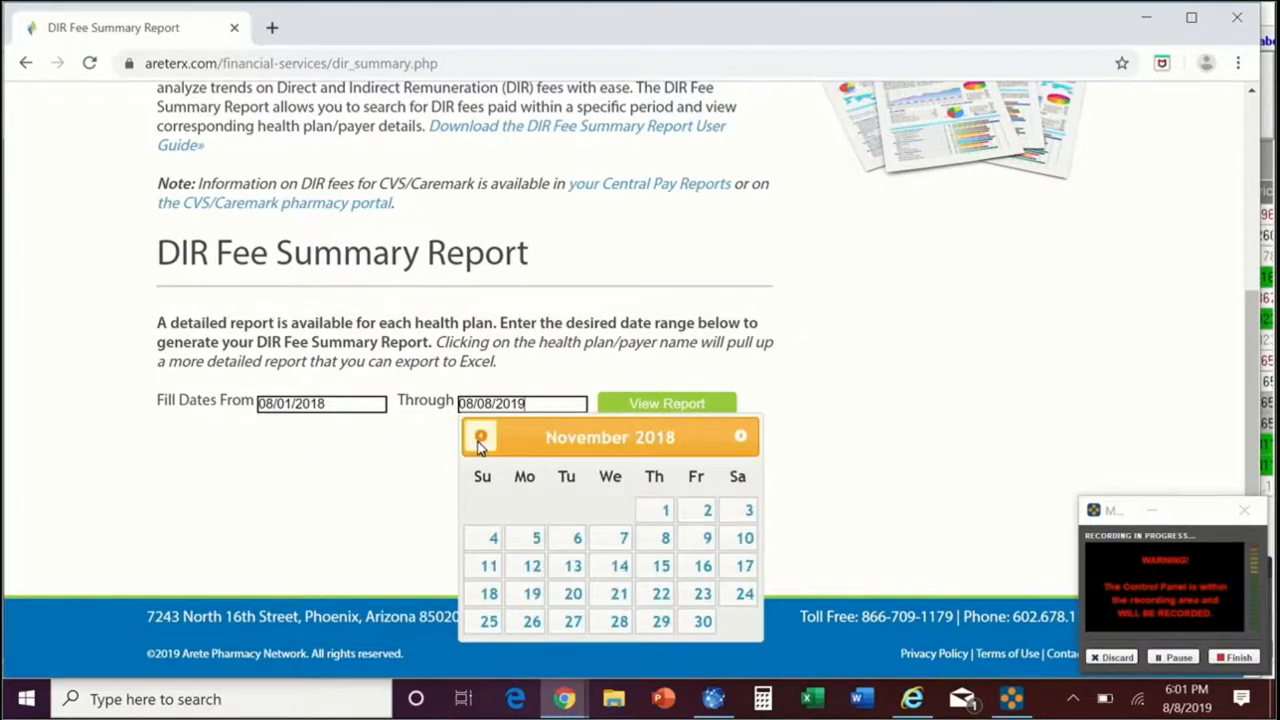
click(480, 436)
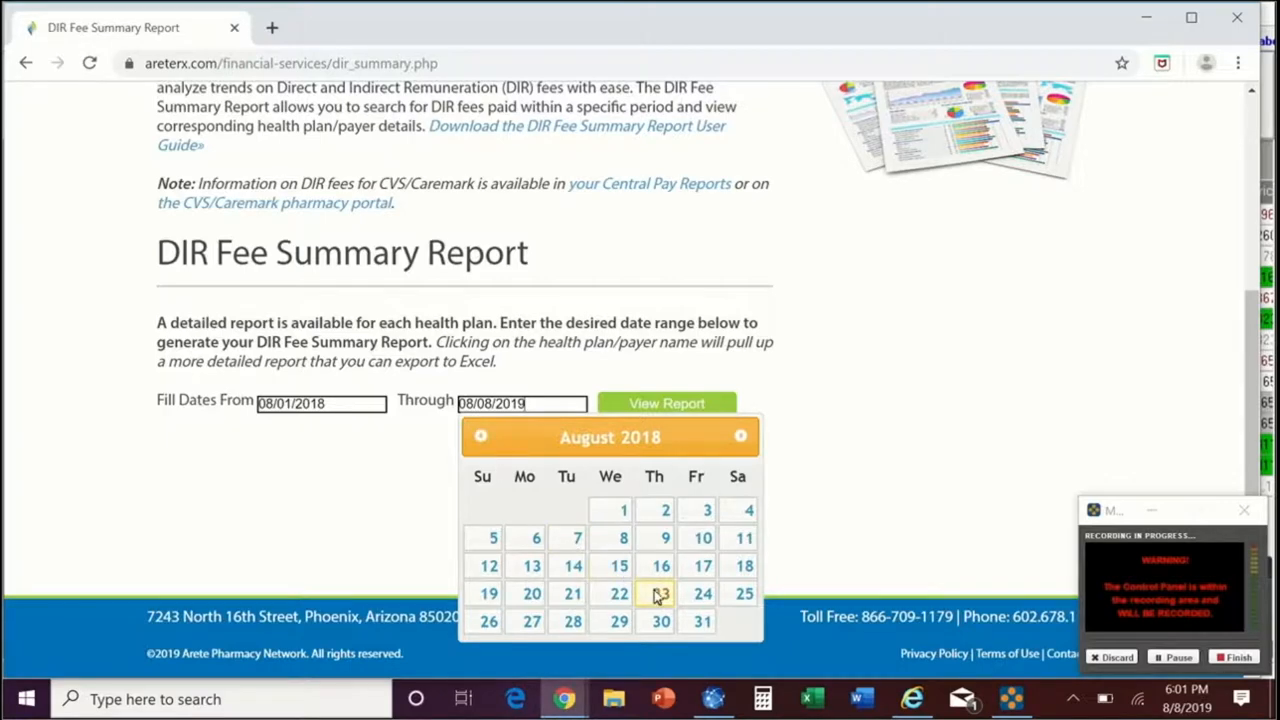
click(666, 404)
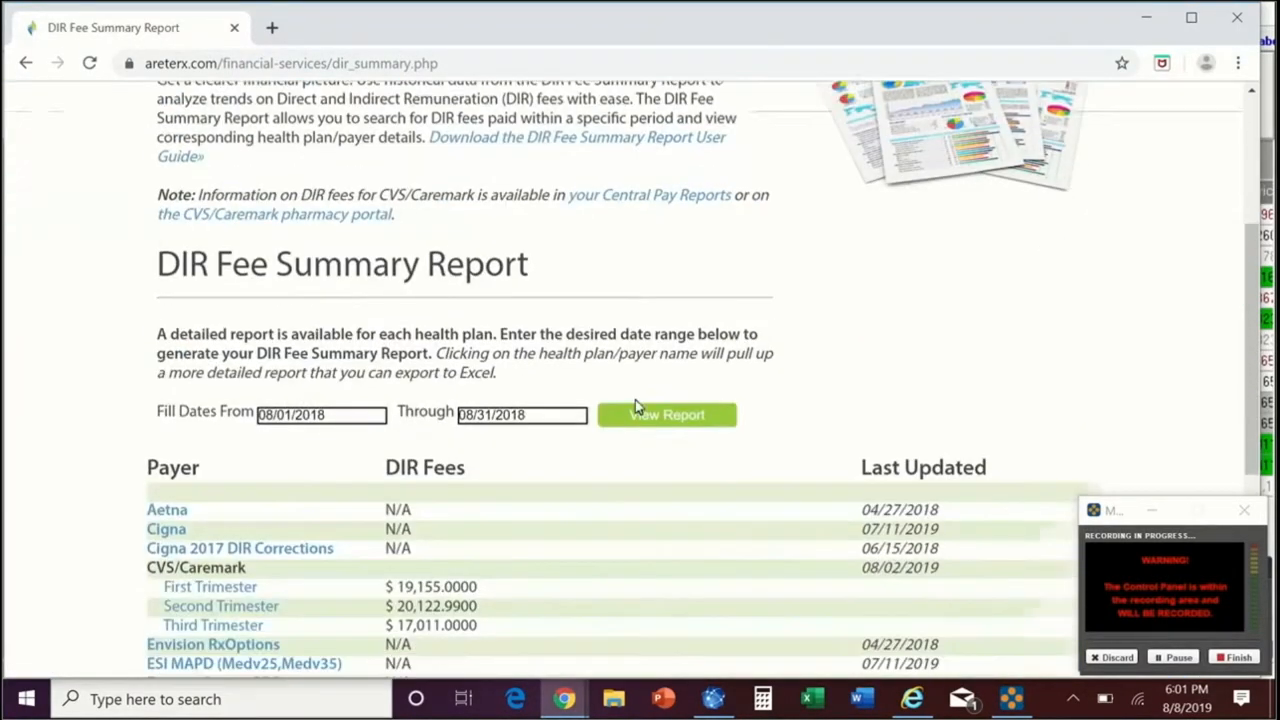
- Scroll through the August 2018 payer DIR fees to the $58,447.21 total and back
scroll(down, 3)
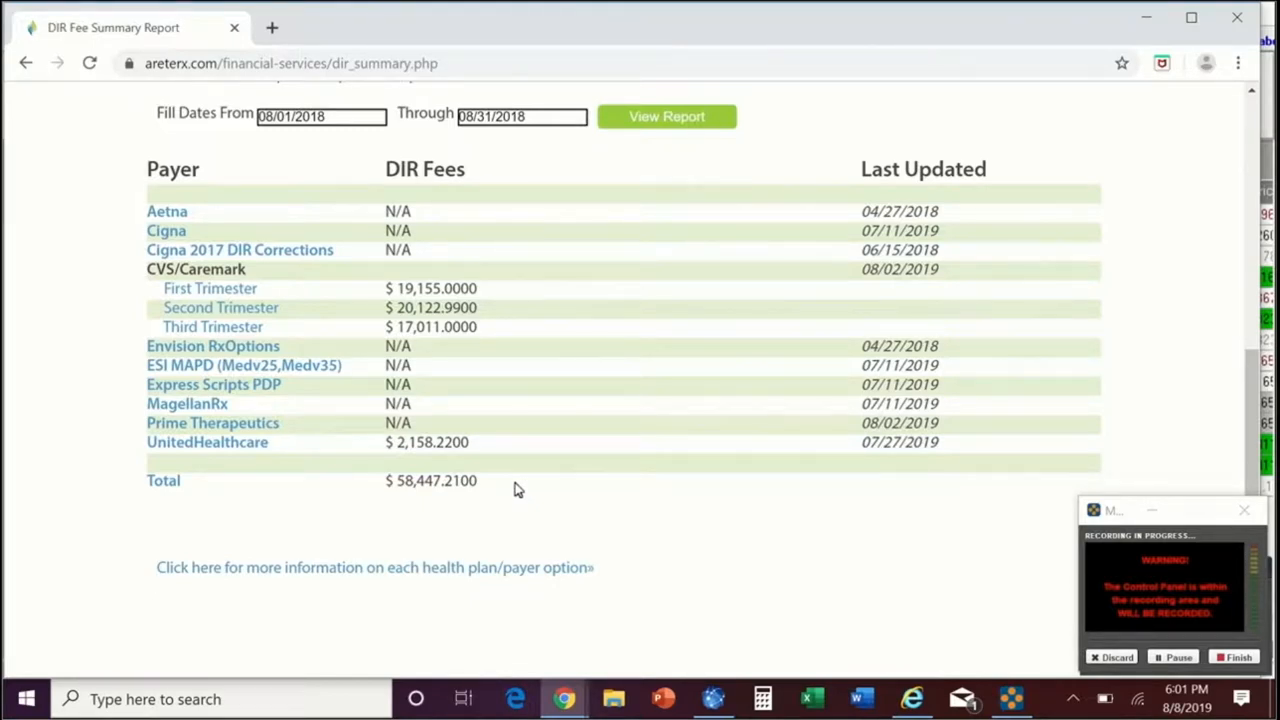
scroll(up, 3)
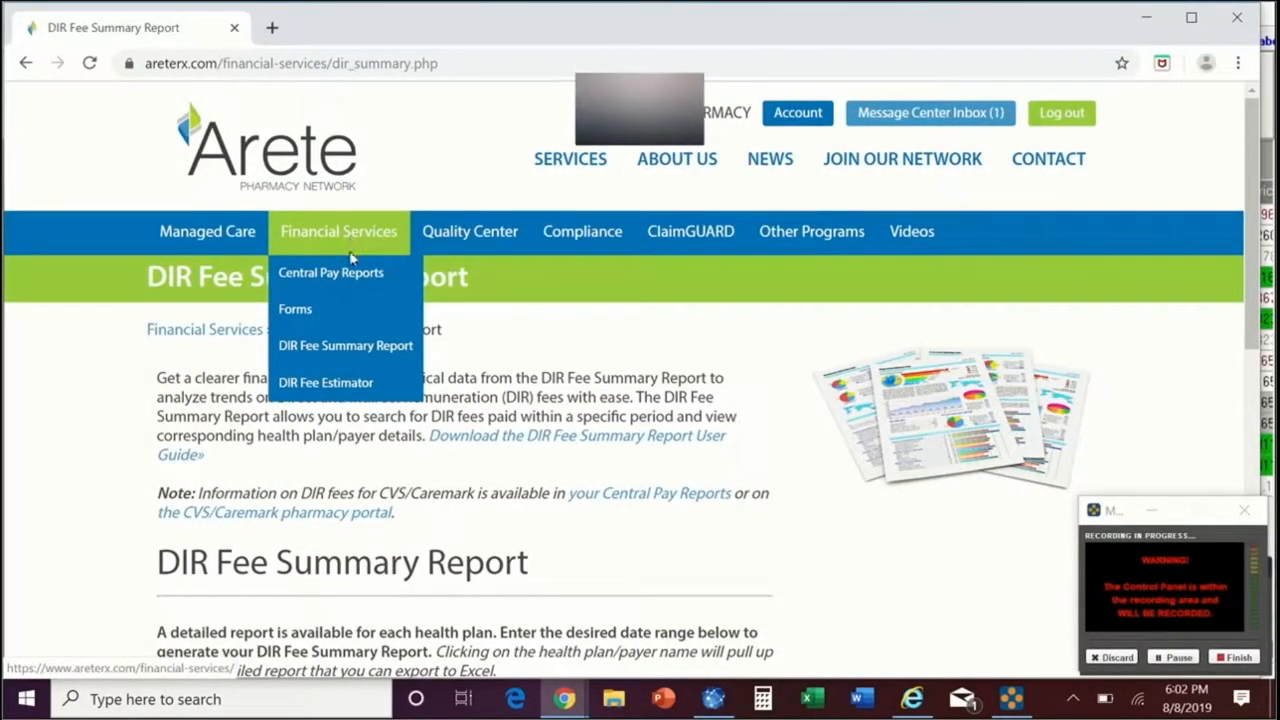
mouse_move(352, 272)
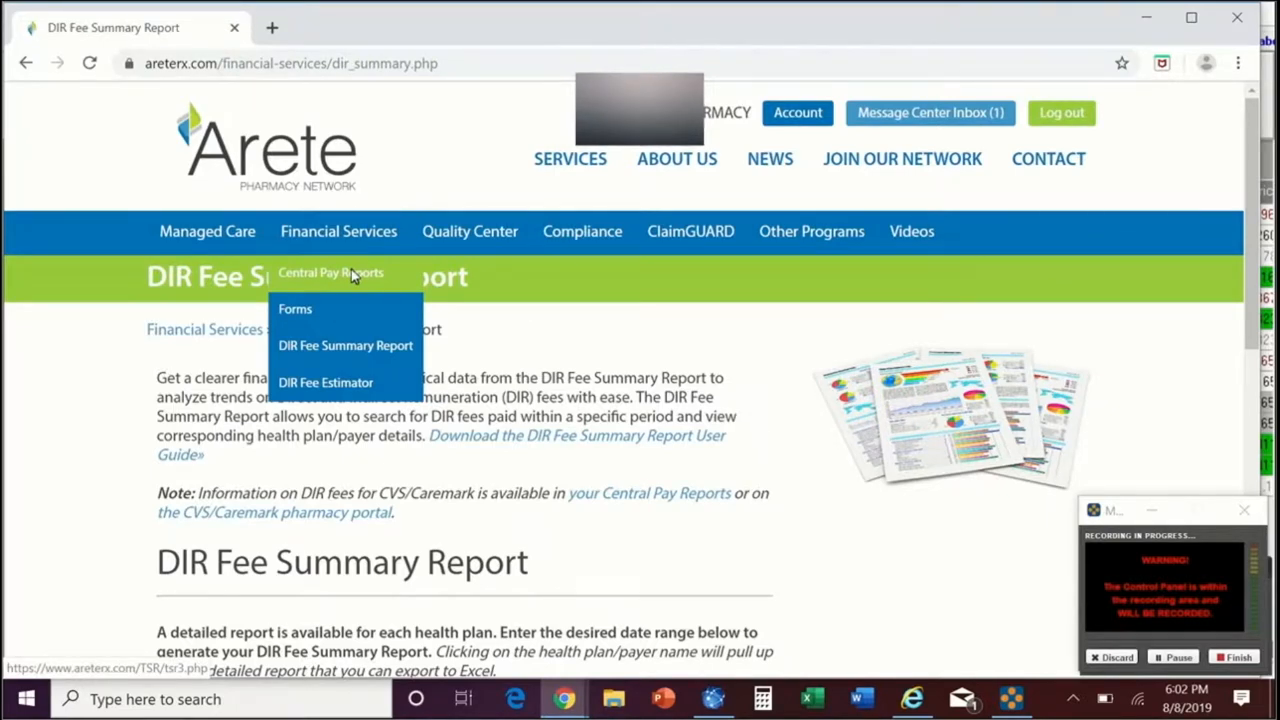
- On Central Pay Reports, set payment dates from 10/01/2018 through 10/31/2018
click(330, 272)
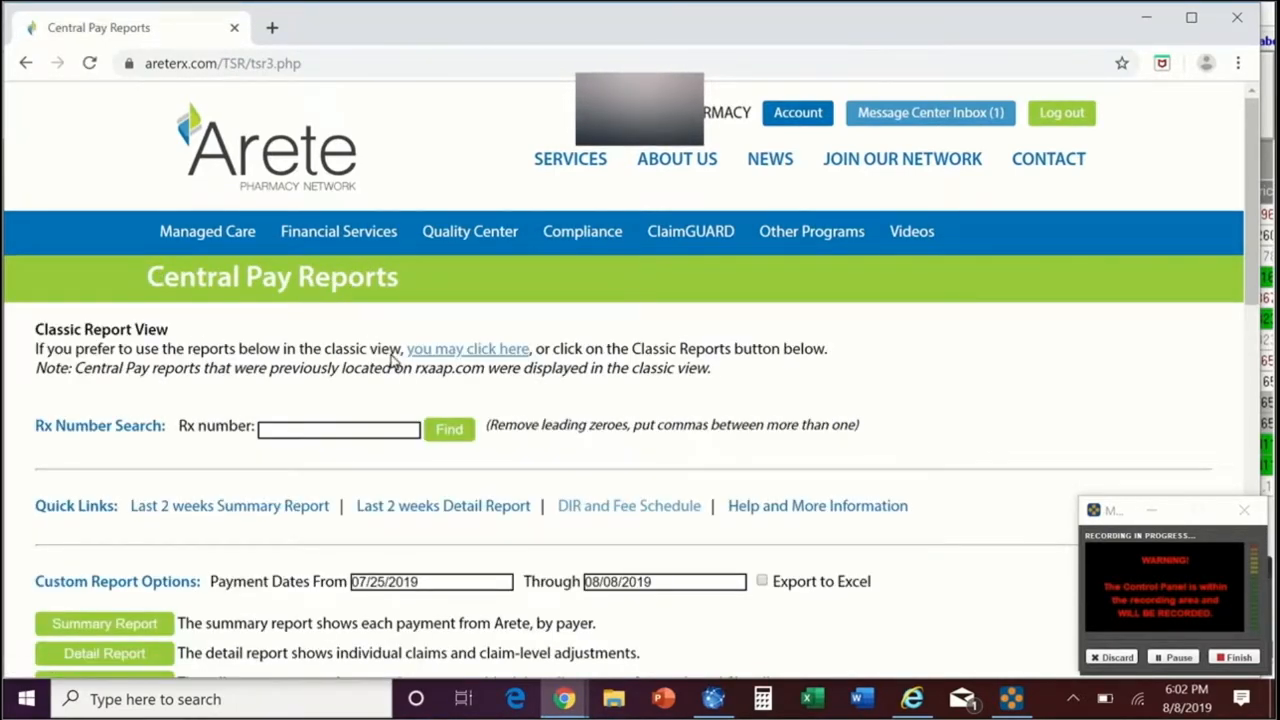
scroll(down, 3)
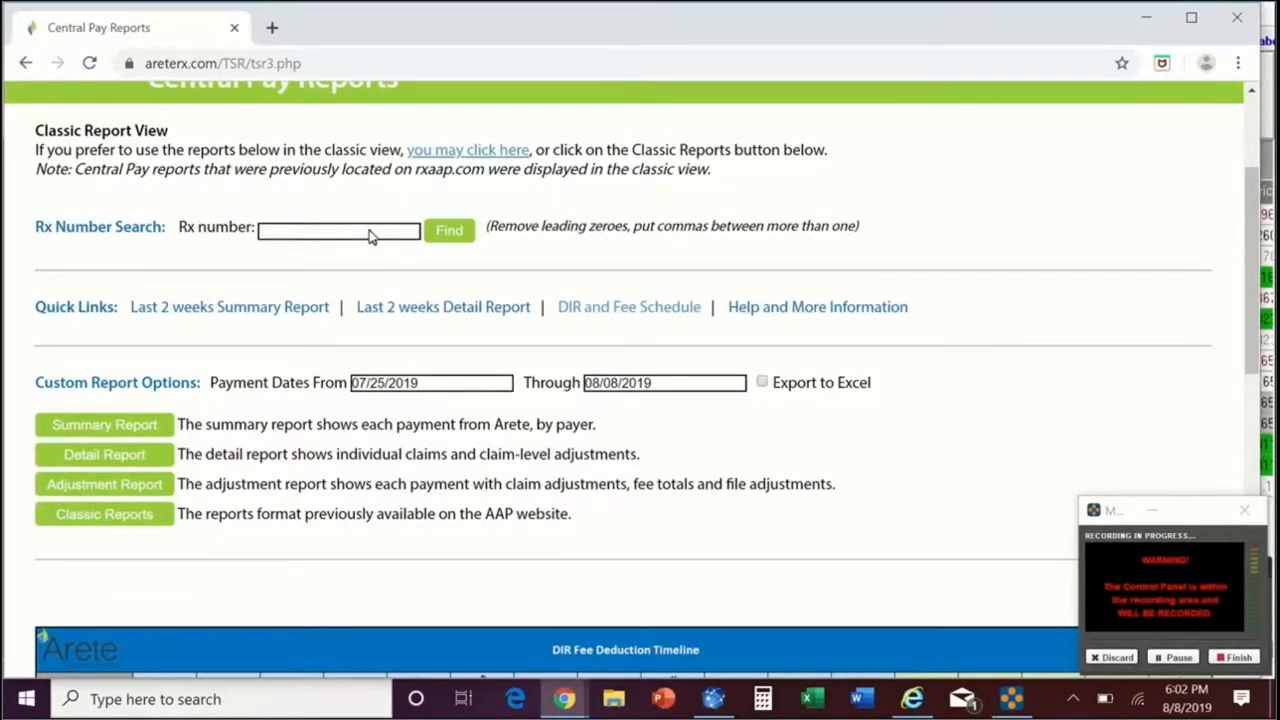
mouse_move(418, 380)
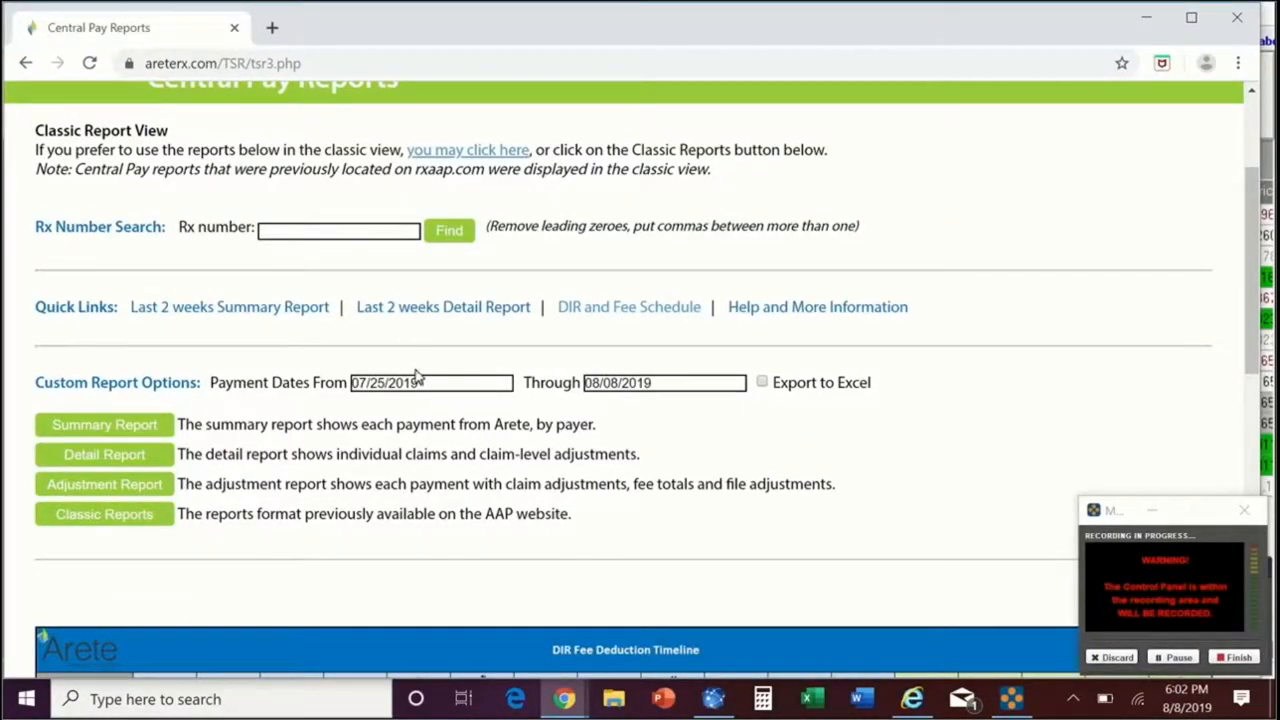
click(432, 384)
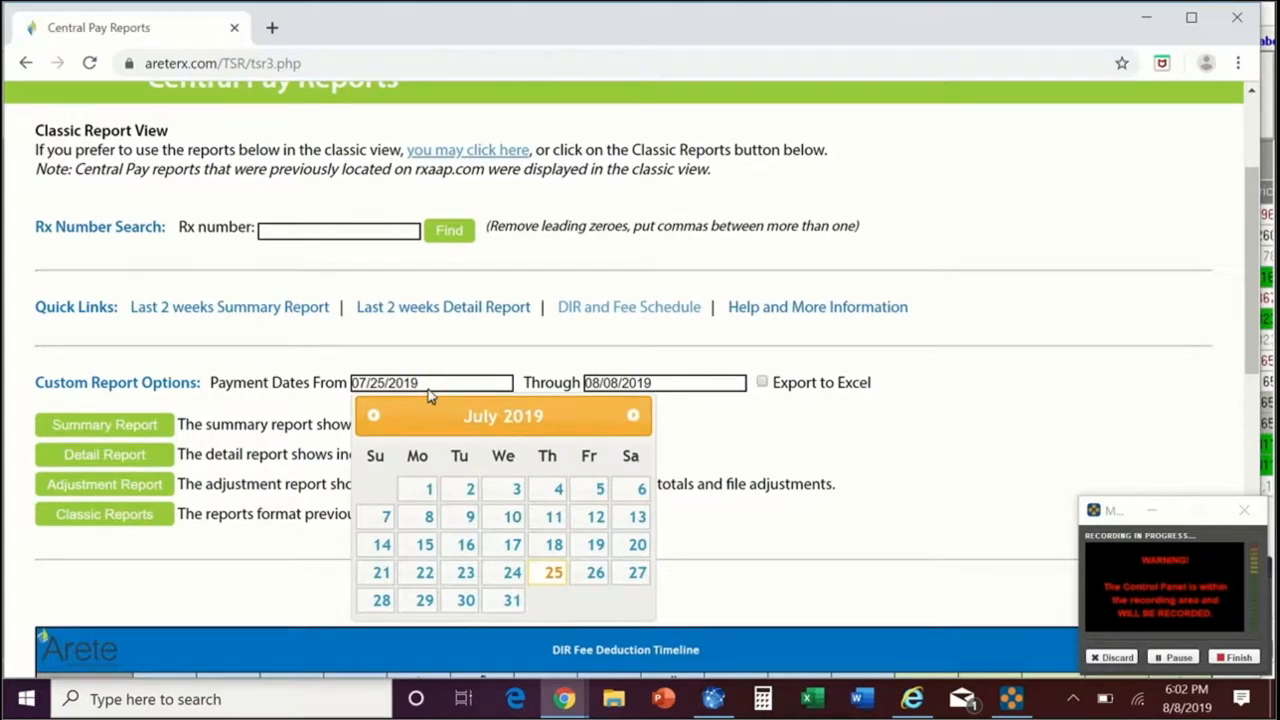
click(372, 414)
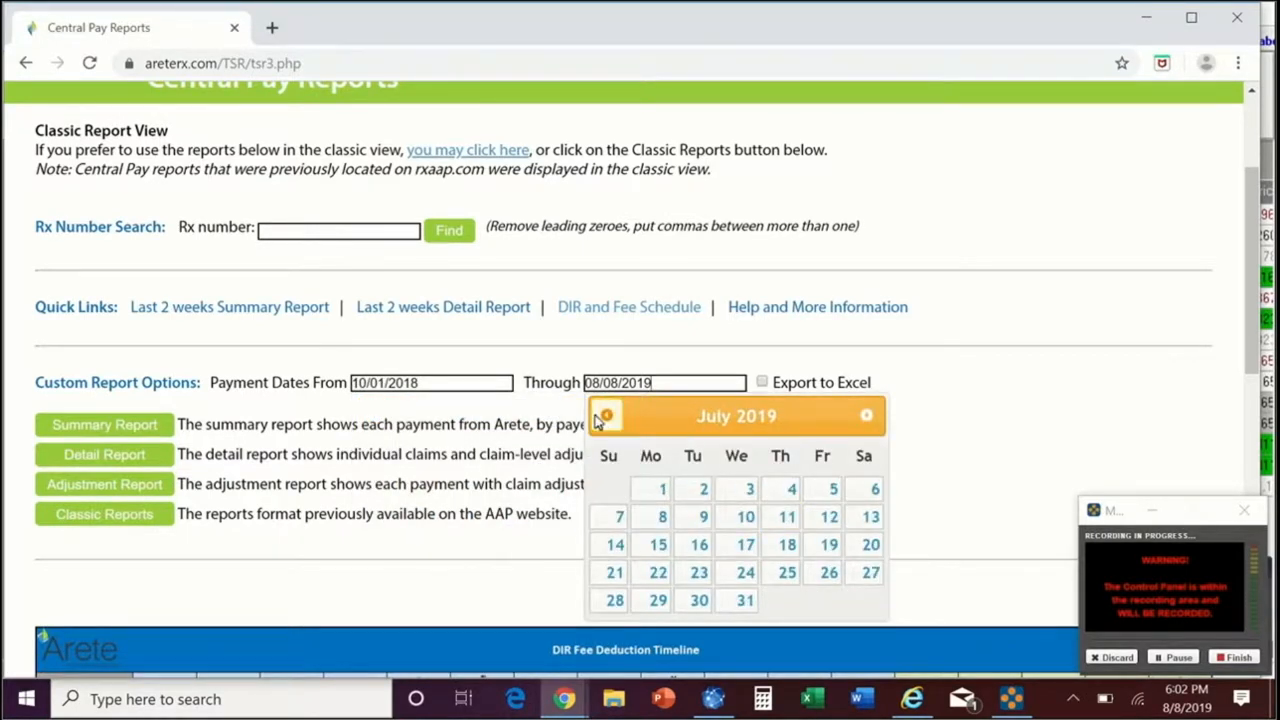
click(606, 414)
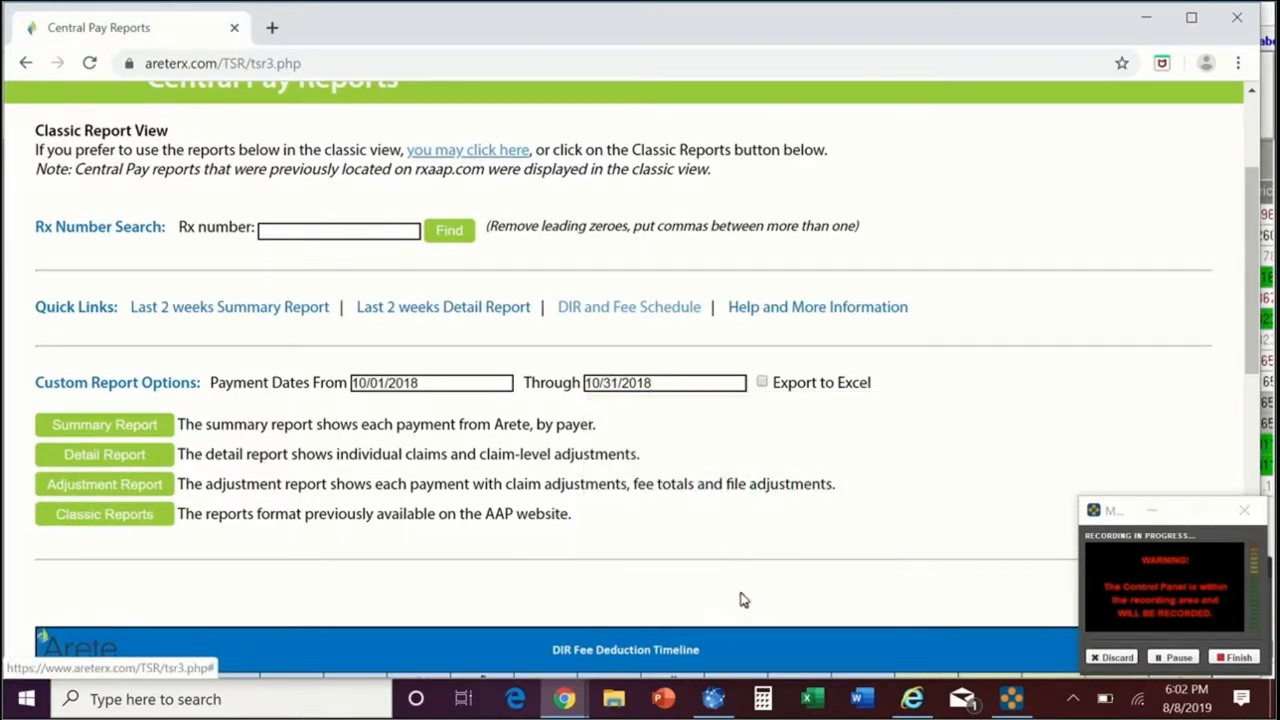
mouse_move(140, 454)
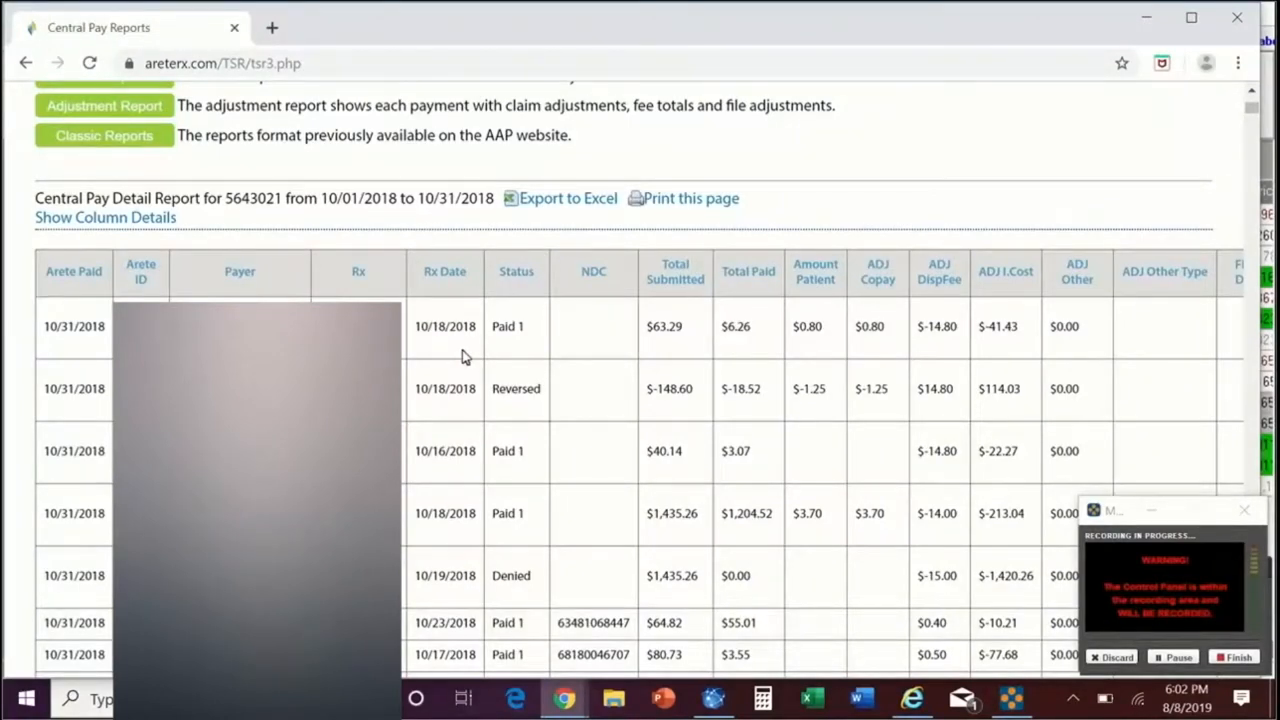
mouse_move(470, 352)
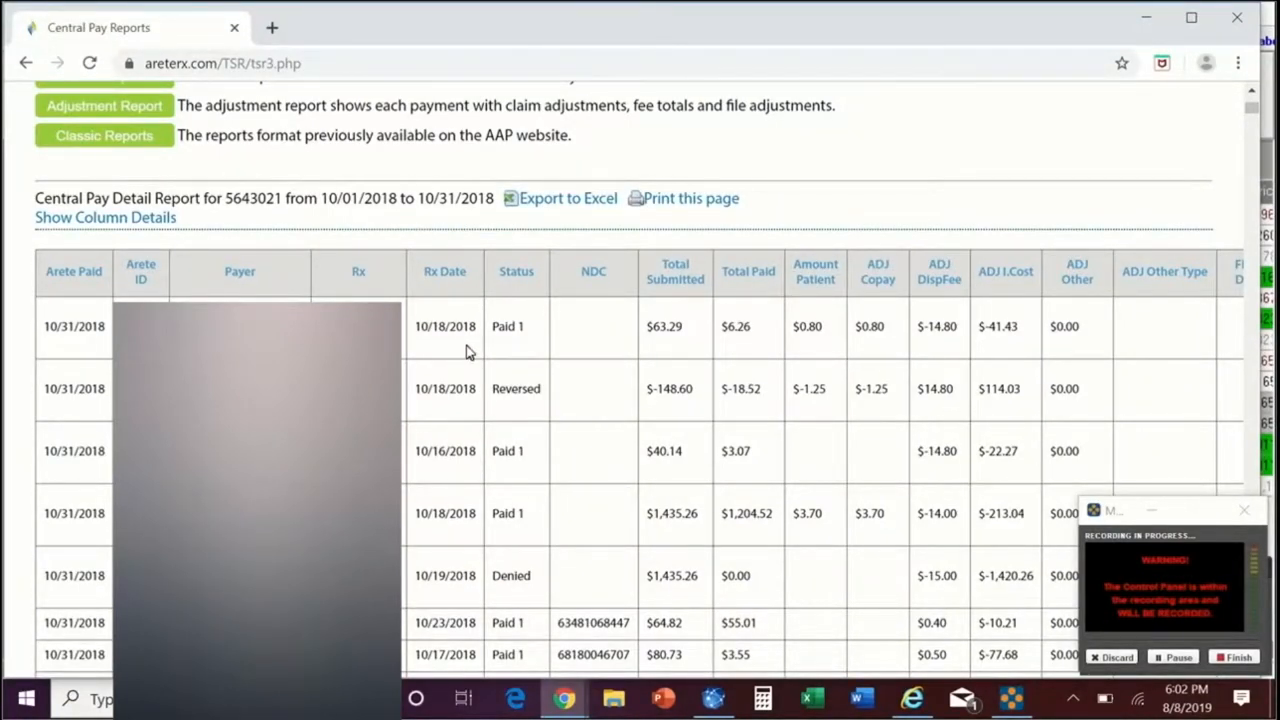
mouse_move(564, 200)
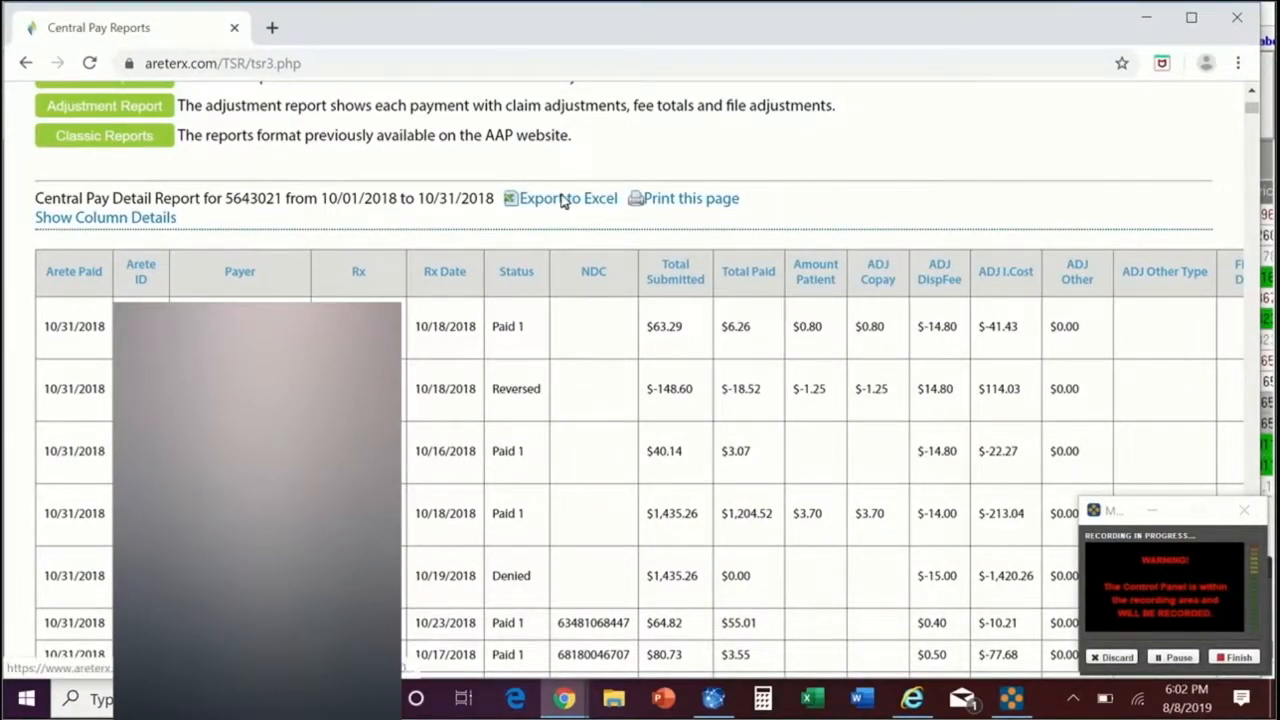
- Export the Central Pay Detail Report to Excel and launch the downloaded TSR_detail file
click(562, 198)
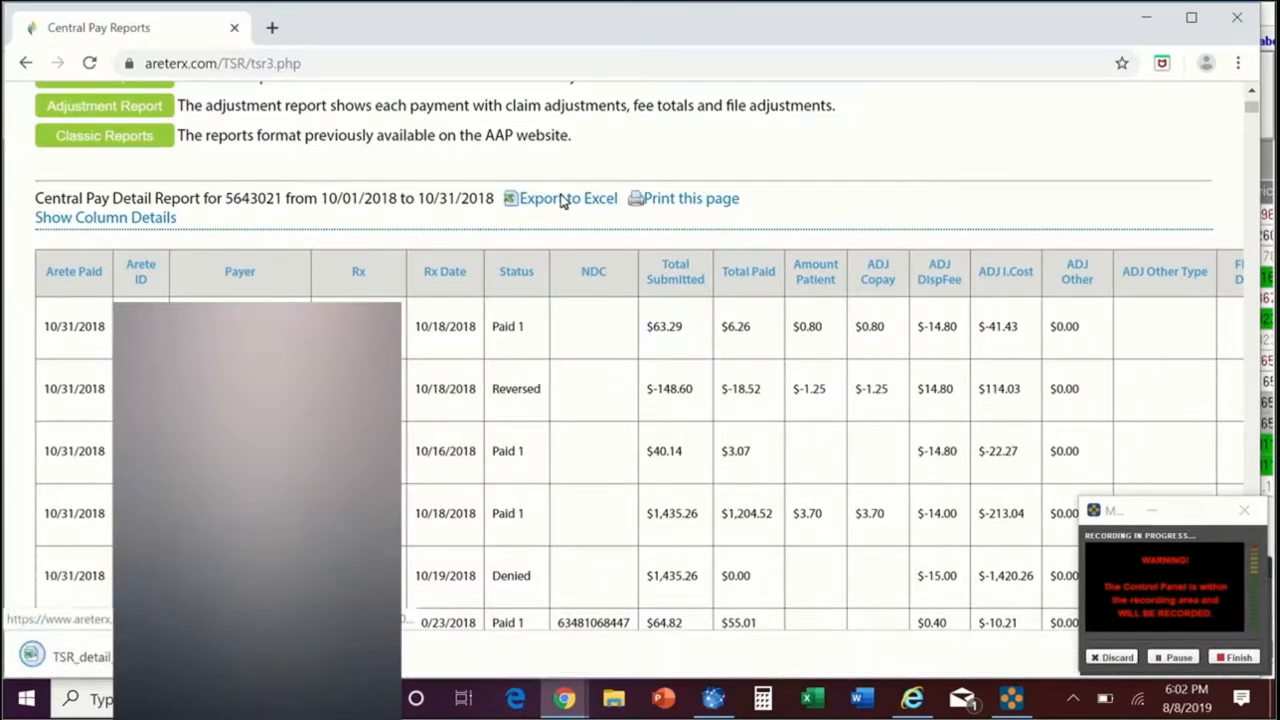
click(568, 198)
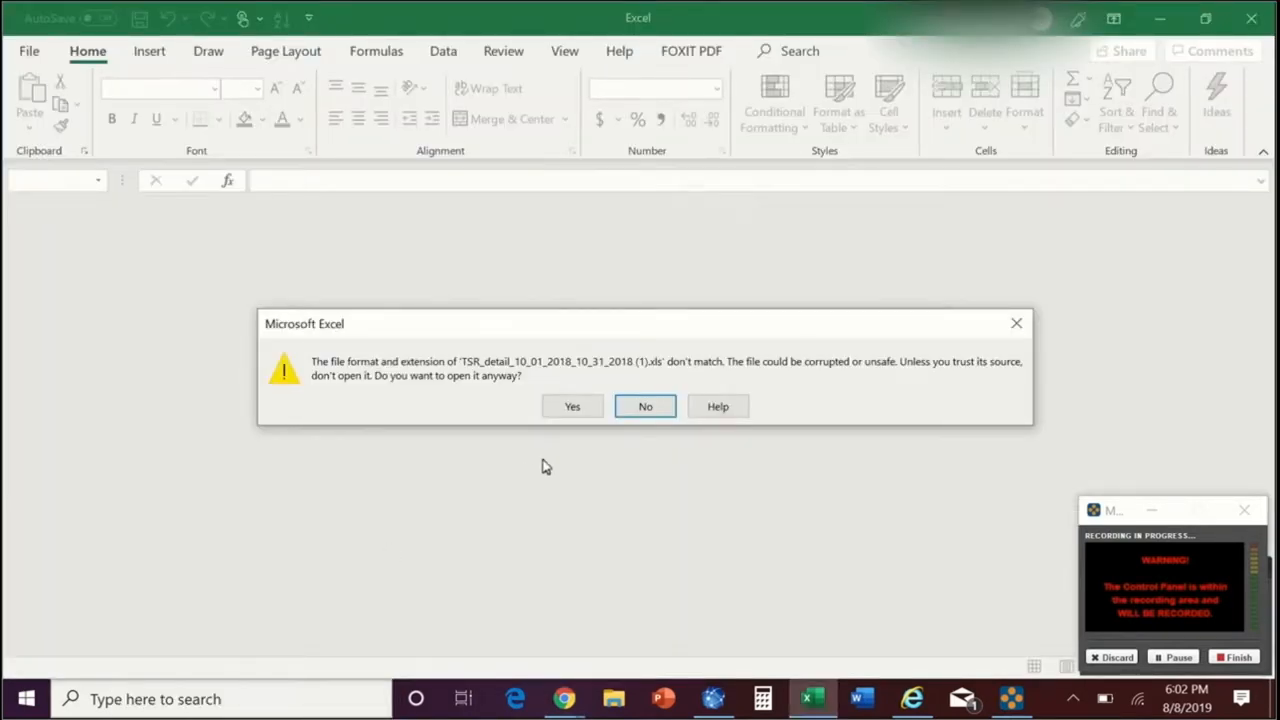
- Confirm Yes on the file format warning to load the .xls workbook anyway
click(572, 406)
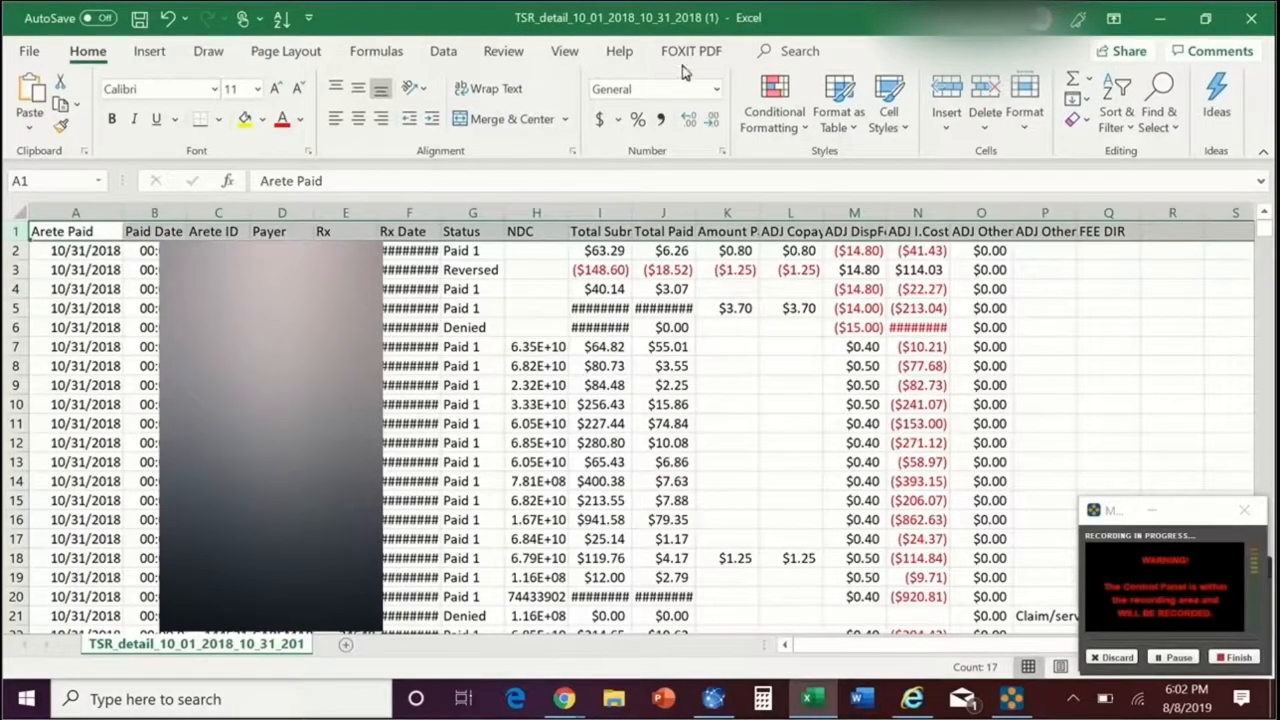
- Autofit all column widths, check the Total Paid and FEE DIR columns, then view file info
click(564, 52)
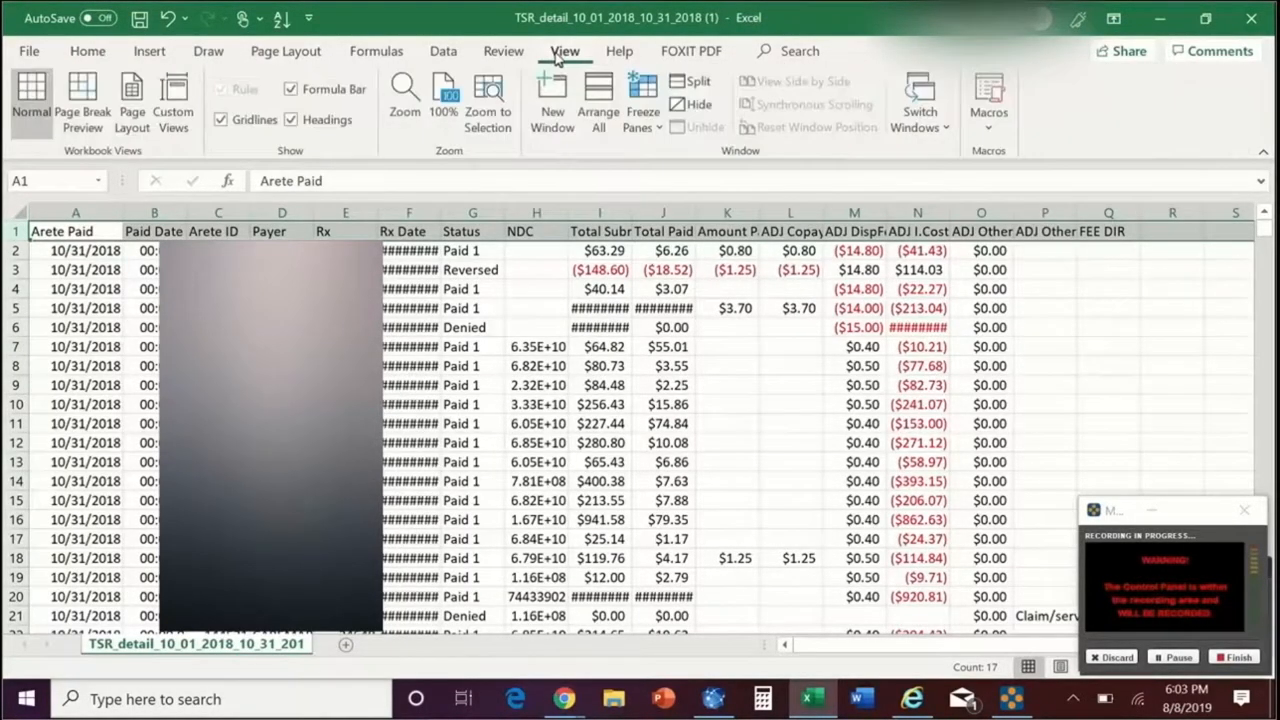
click(640, 100)
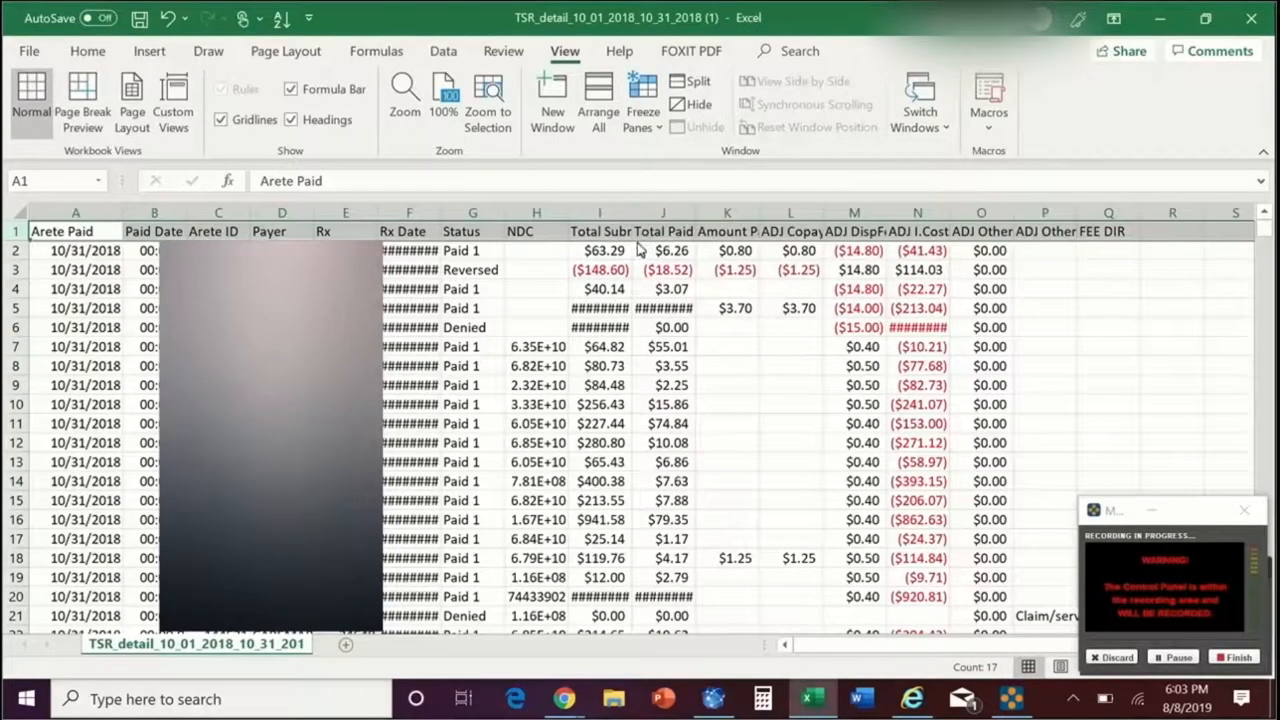
mouse_move(444, 220)
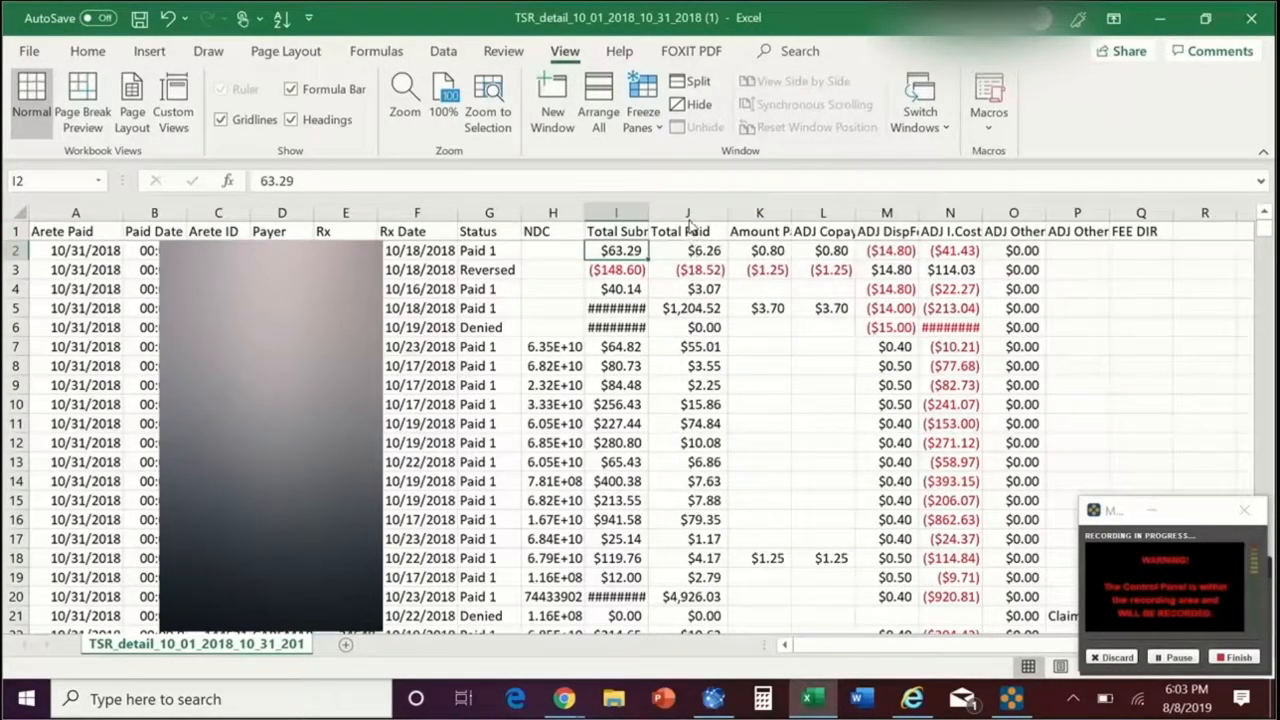
click(688, 212)
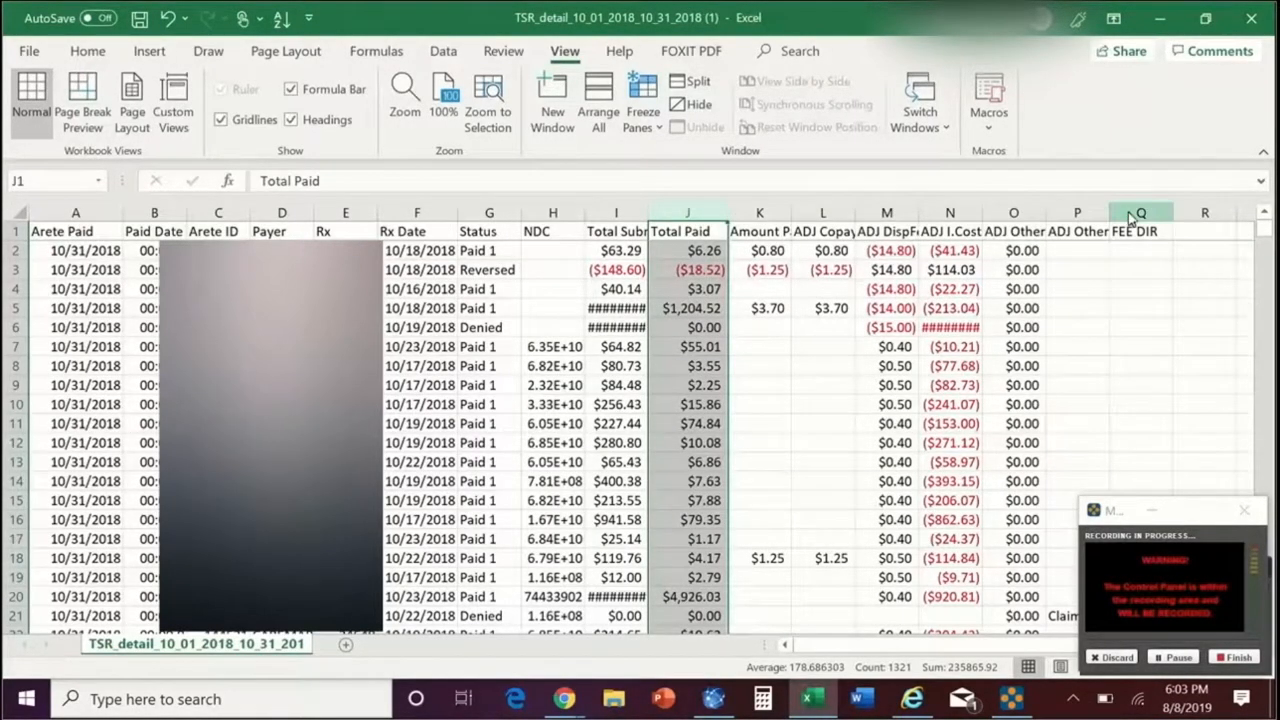
click(1140, 212)
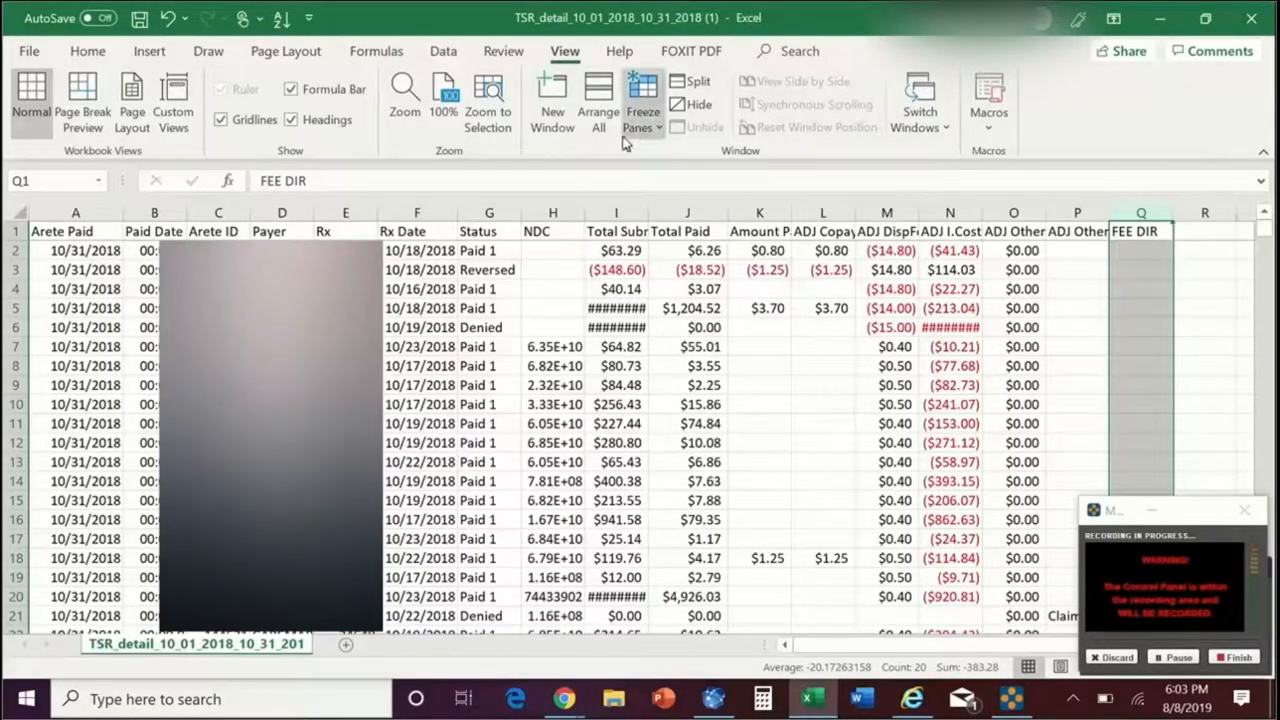
click(36, 50)
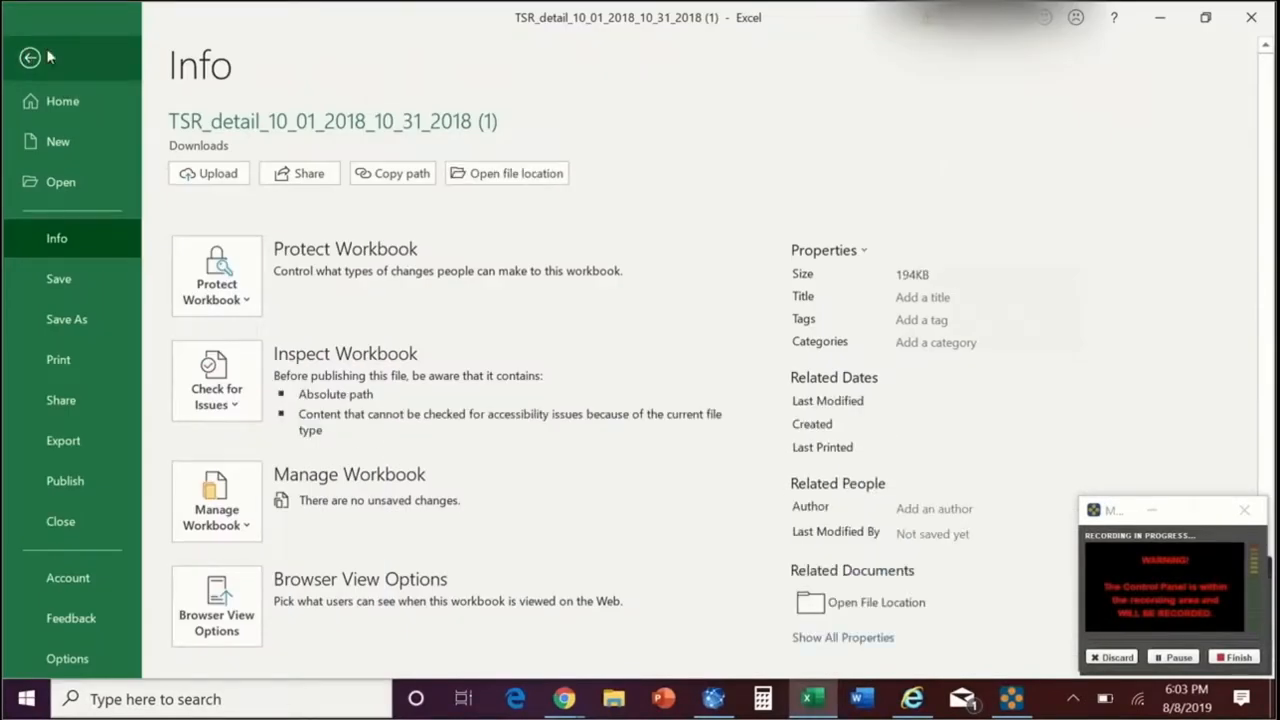
- Sort the whole report by column Q (FEE DIR) largest to smallest with expanded selection
click(30, 58)
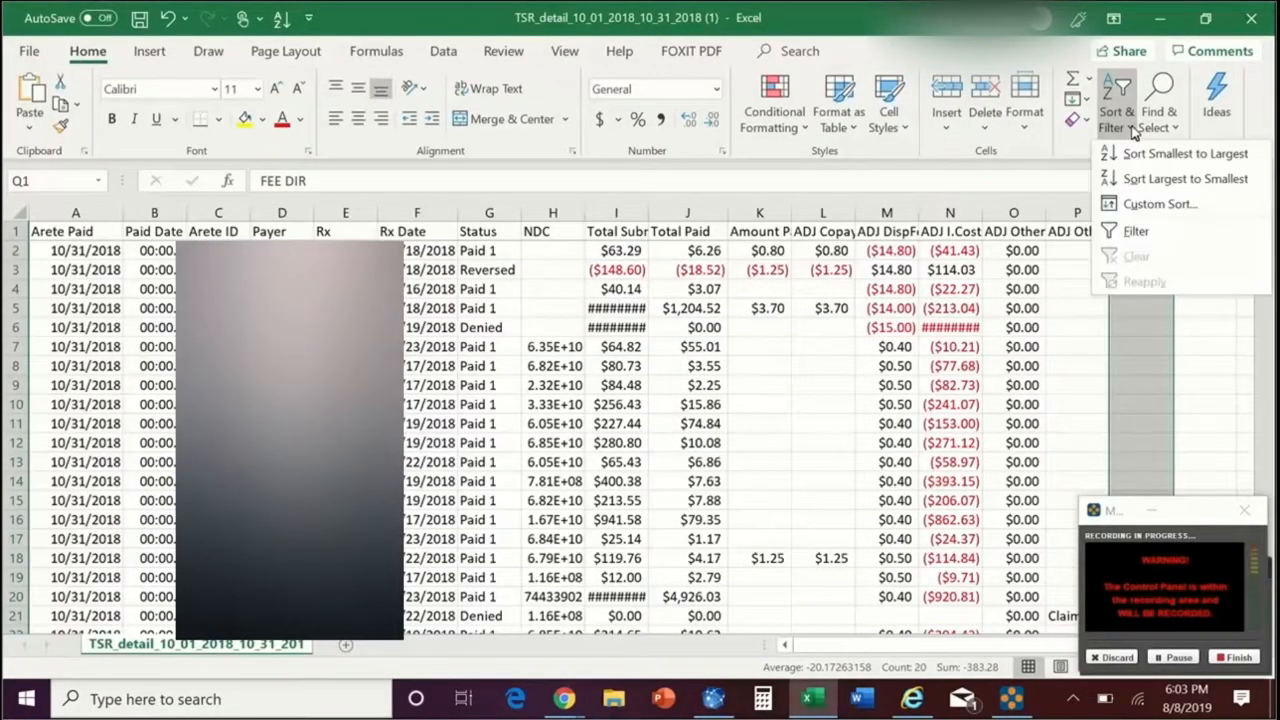
click(1148, 152)
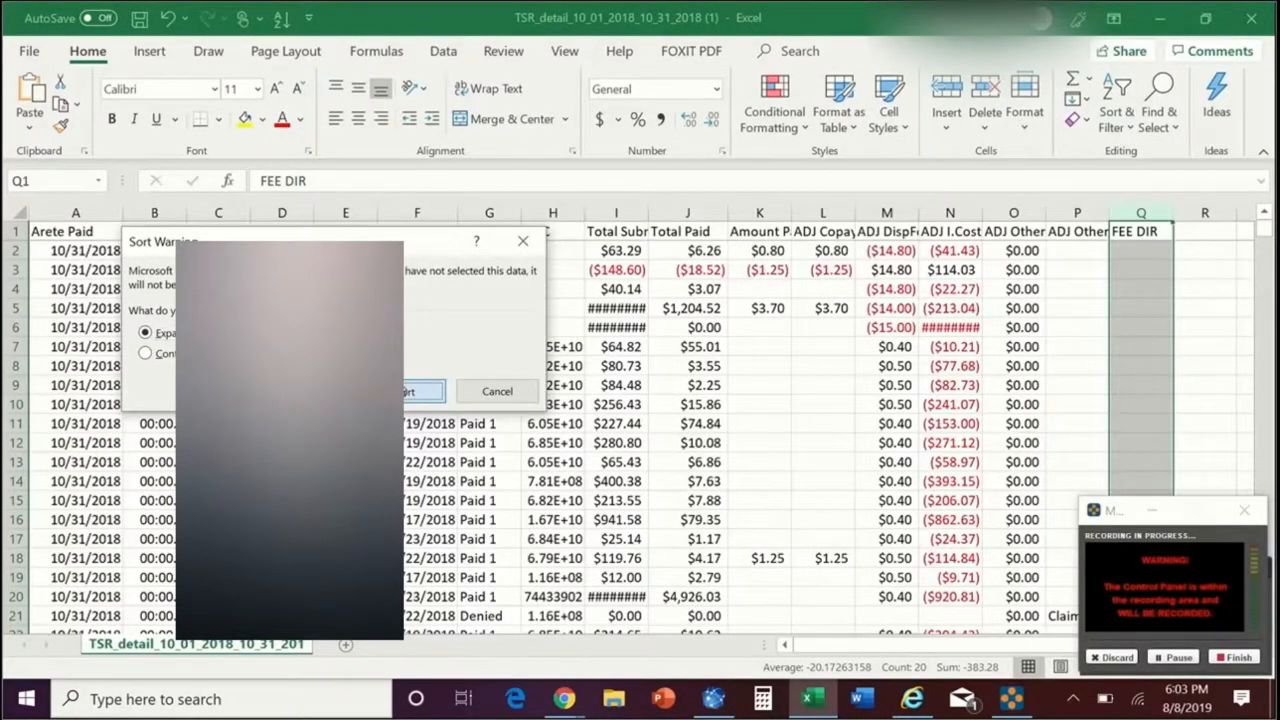
click(404, 390)
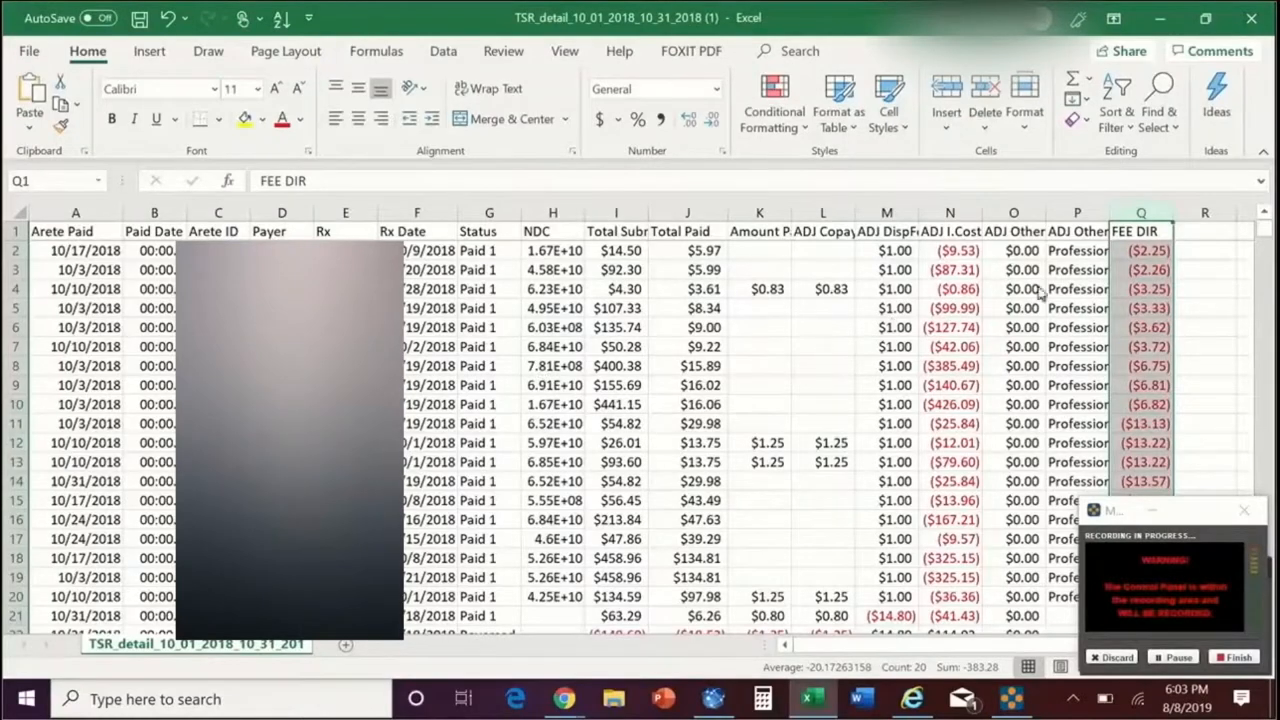
scroll(down, 3)
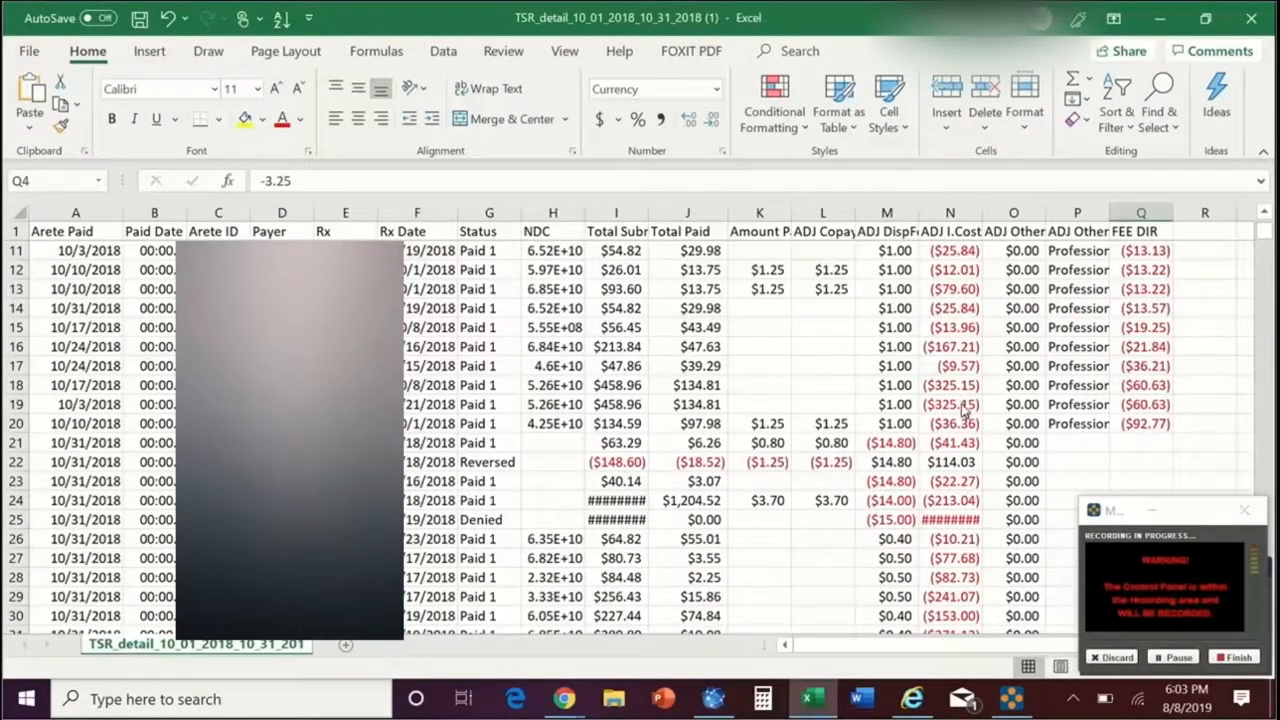
mouse_move(1140, 436)
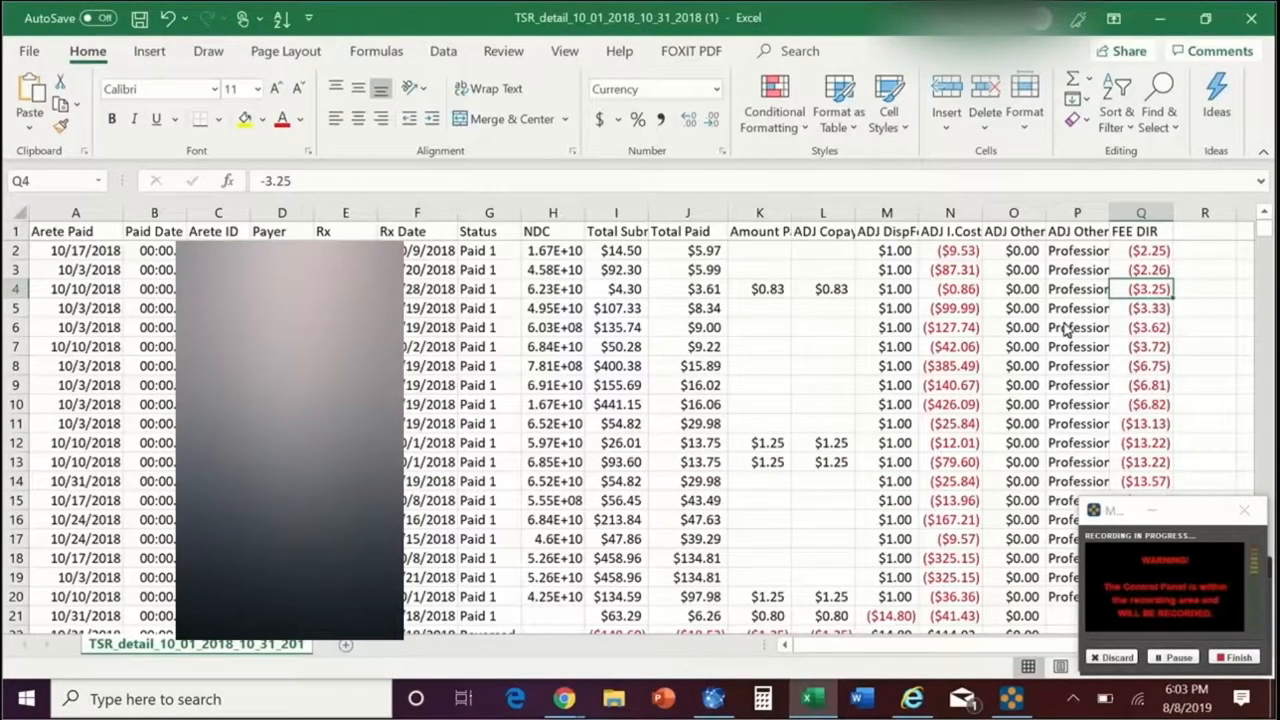
click(1142, 268)
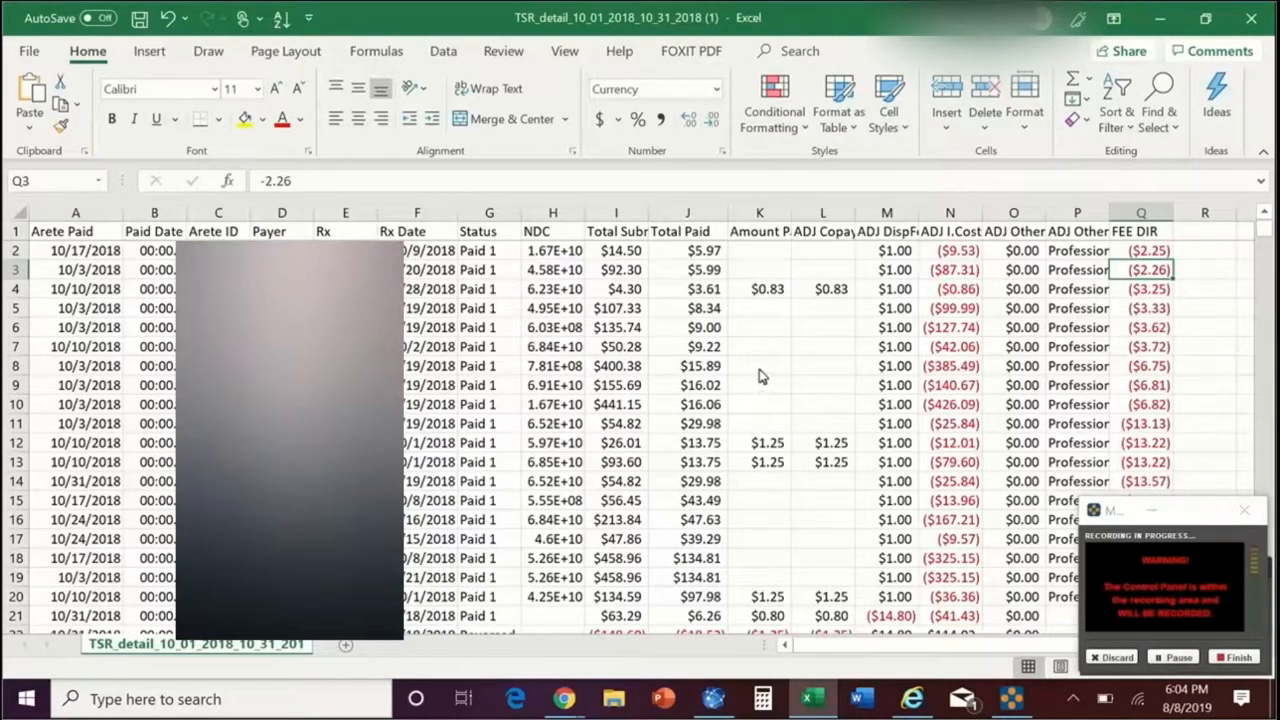
scroll(down, 3)
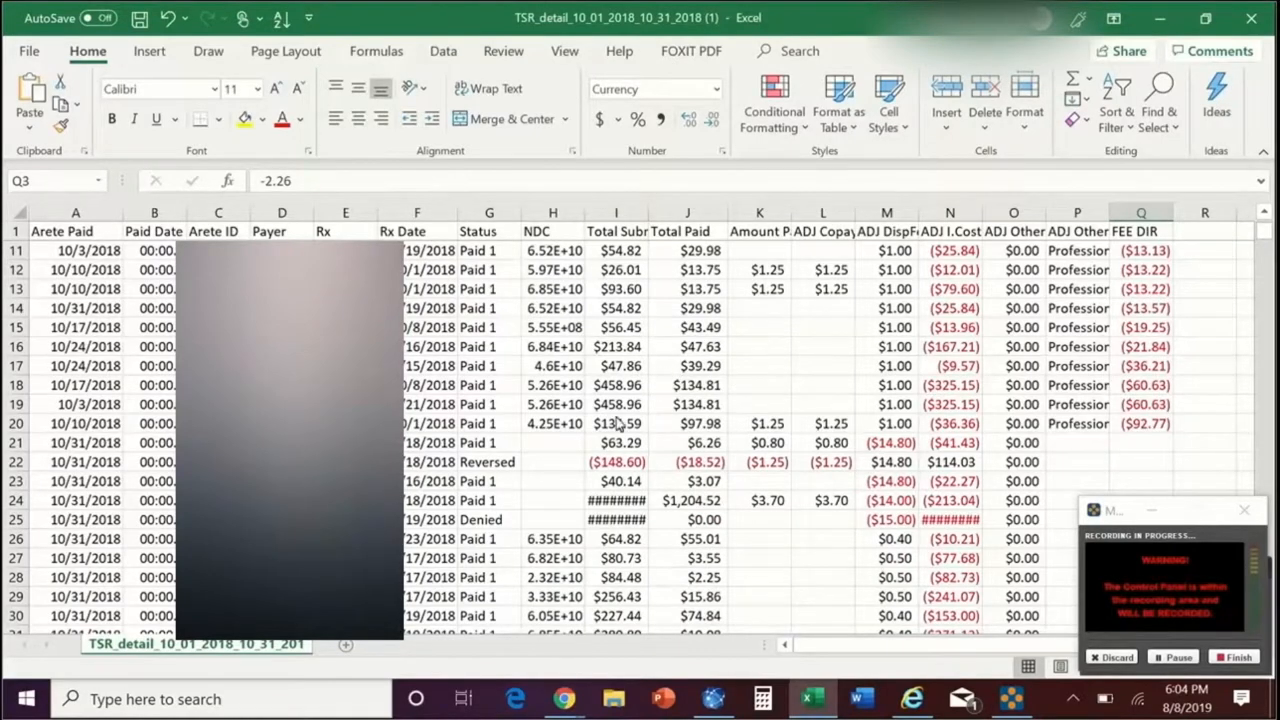
click(1142, 404)
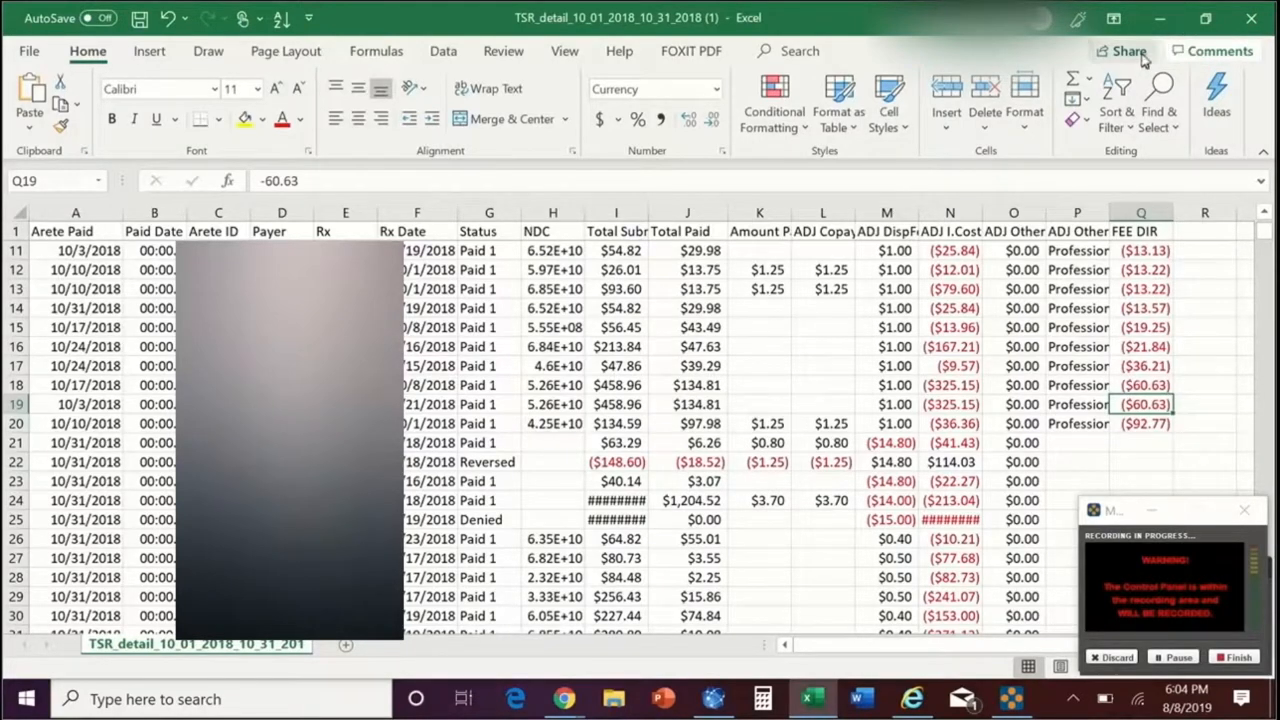
mouse_move(1064, 144)
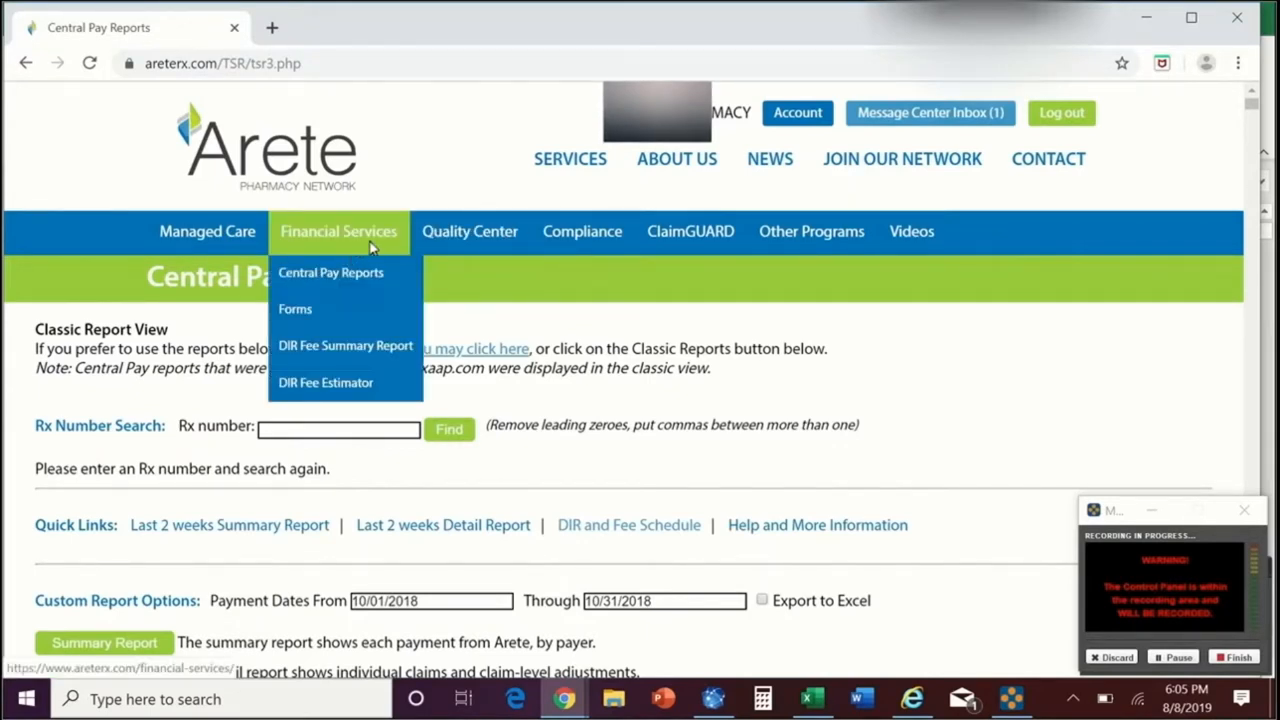
mouse_move(468, 232)
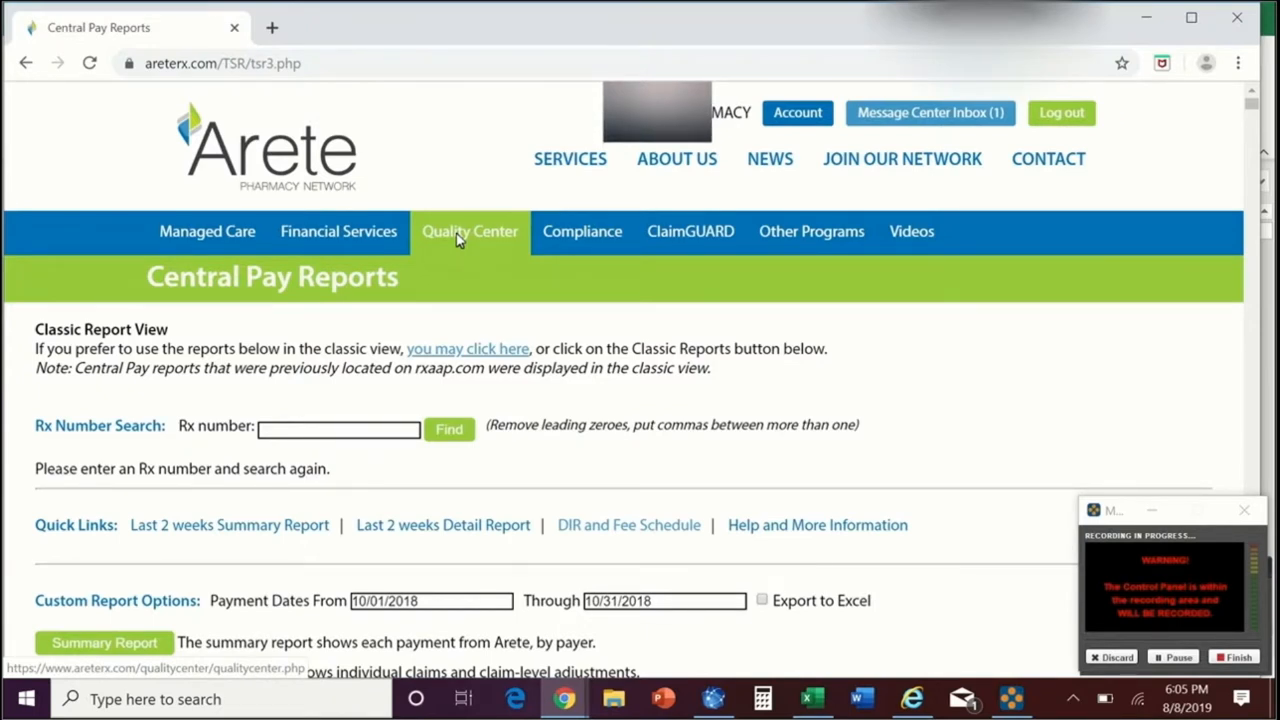
- Navigate to the Quality Center page from the site navigation bar
click(470, 232)
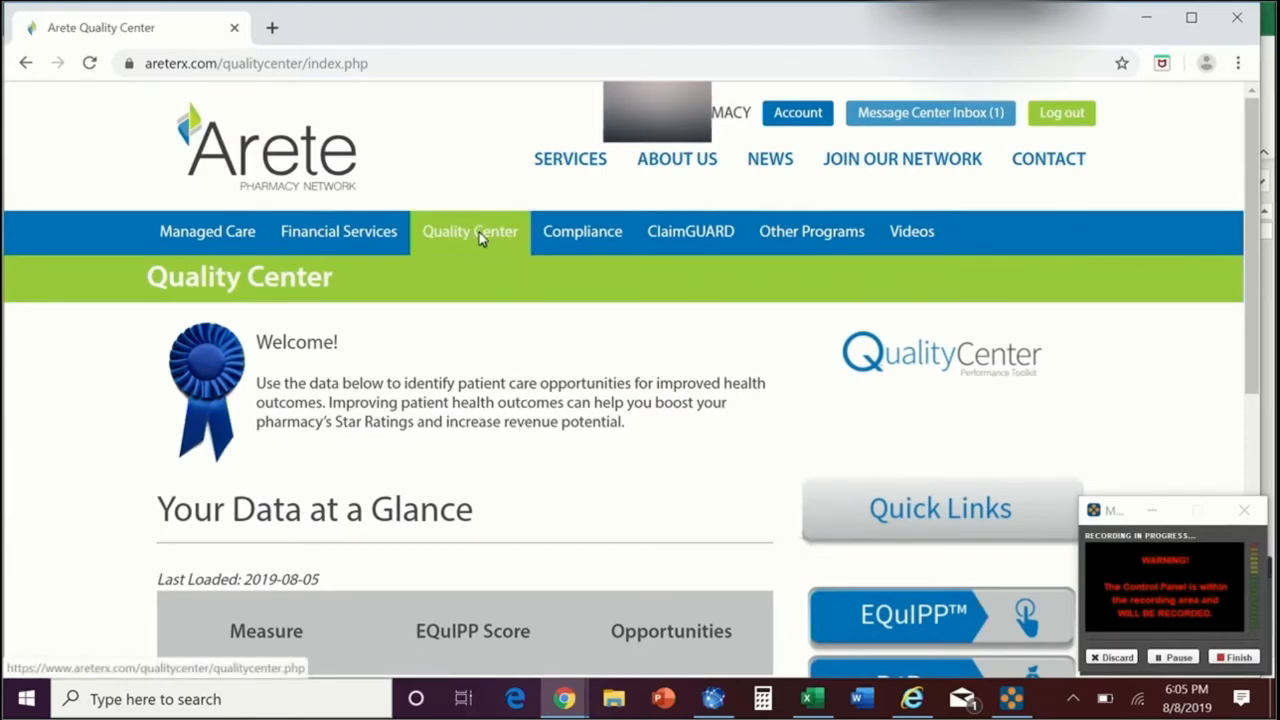
mouse_move(550, 390)
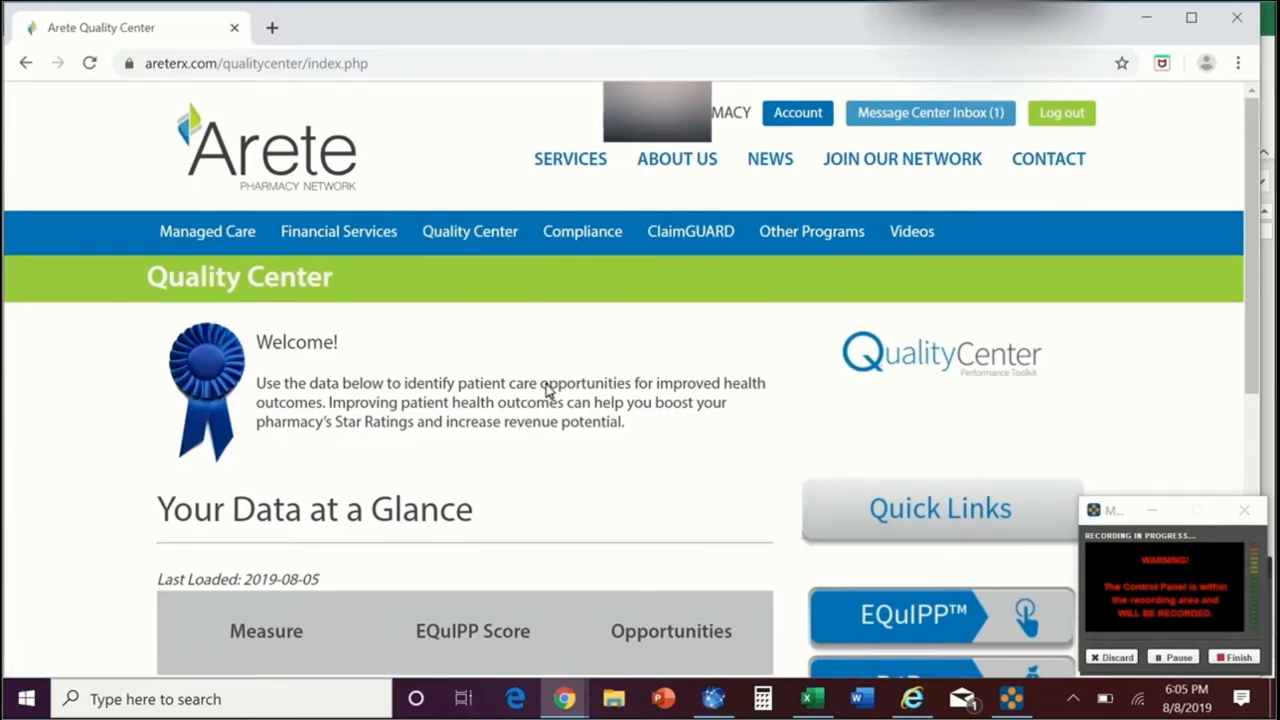
- Scroll the Quality Center page down to the 'Your Data at a Glance' EQuIPP score table
scroll(down, 3)
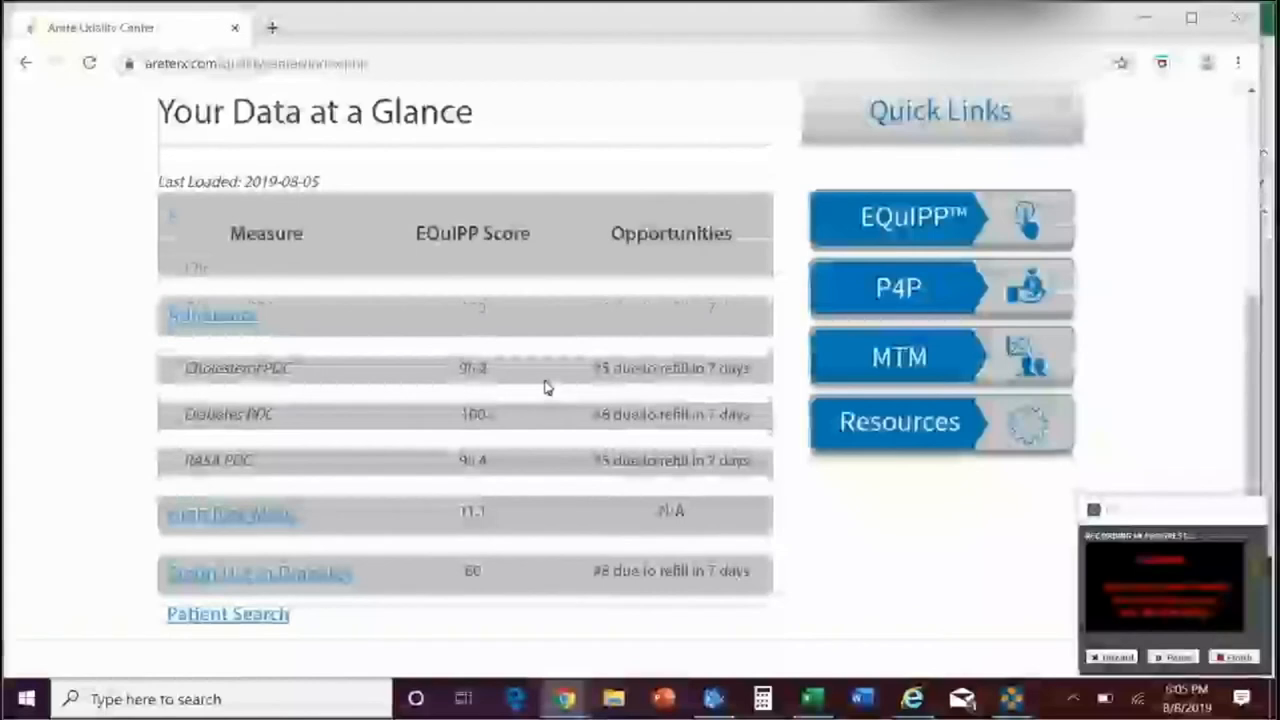
scroll(down, 3)
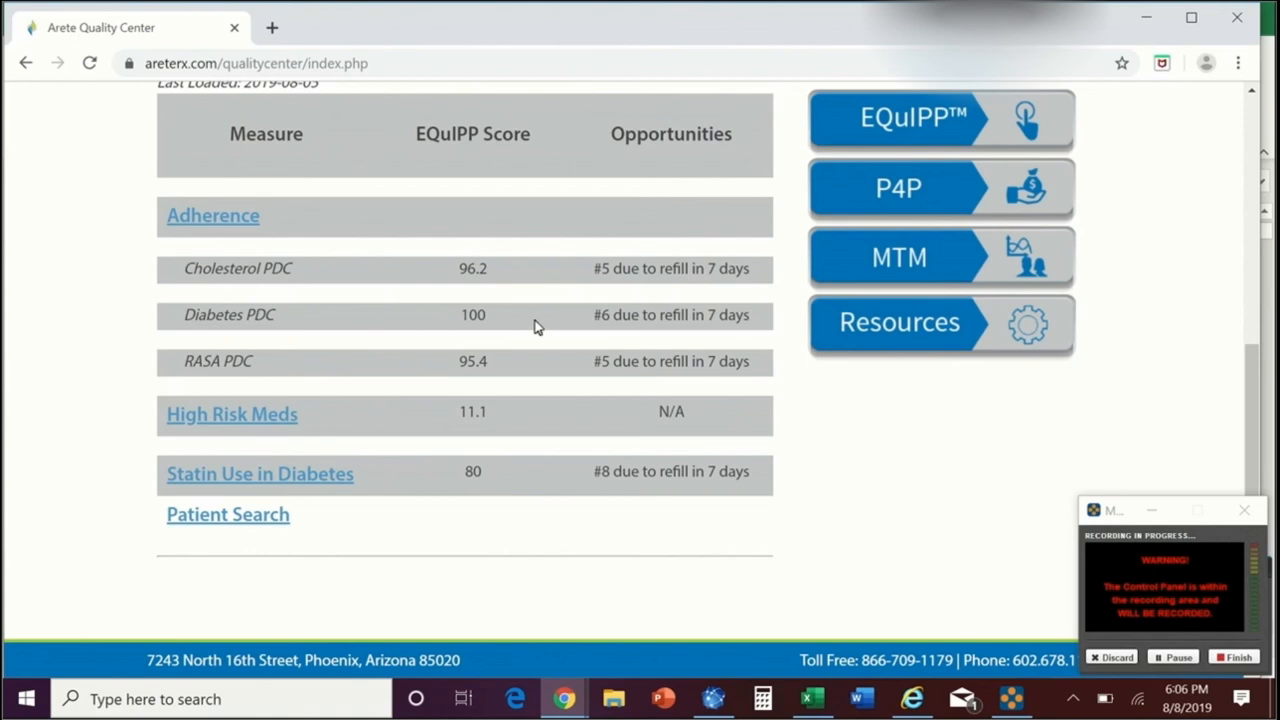
mouse_move(1056, 490)
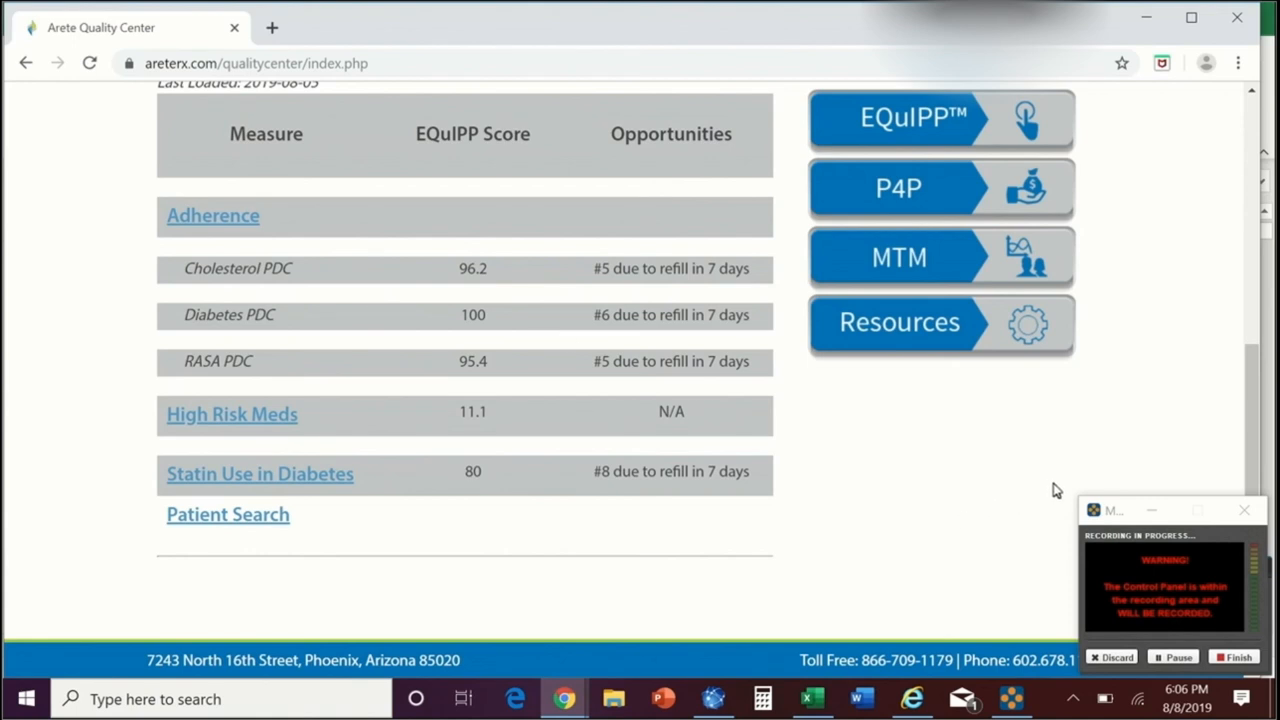